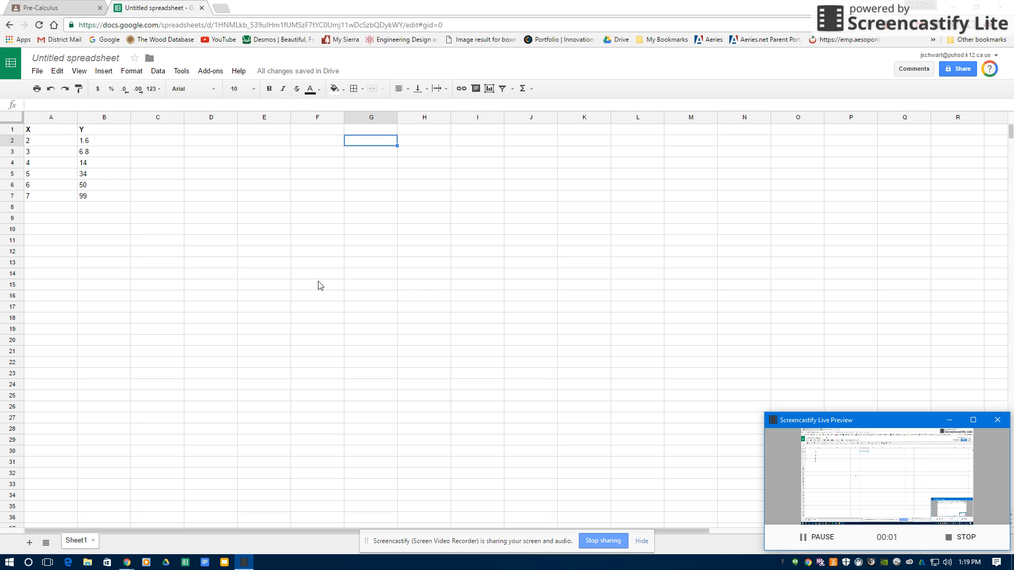
mouse_move(205, 202)
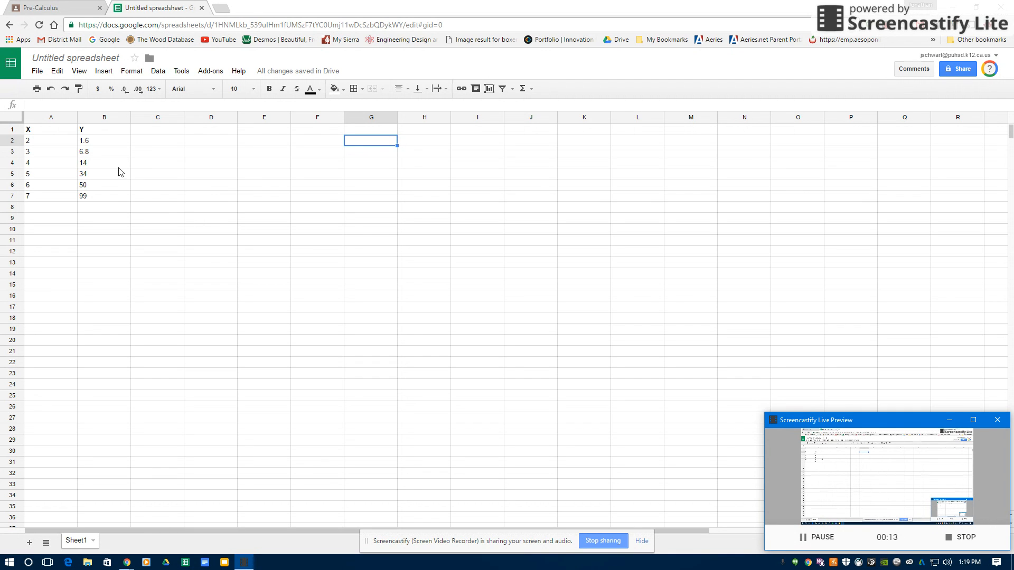
Rename the untitled spreadsheet to 'Problem #5, 7-5' from the title field
click(78, 58)
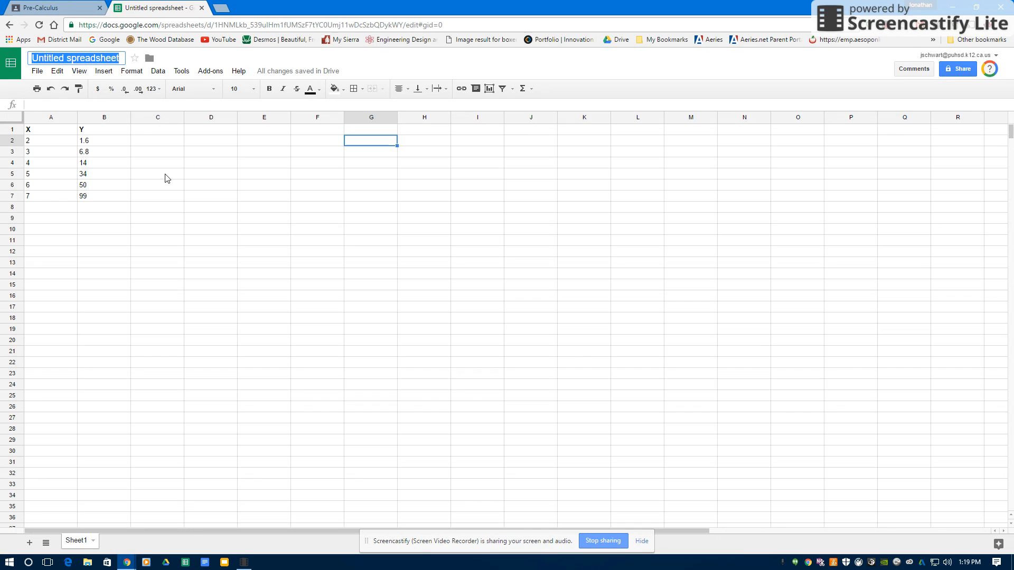
text(Problem #5)
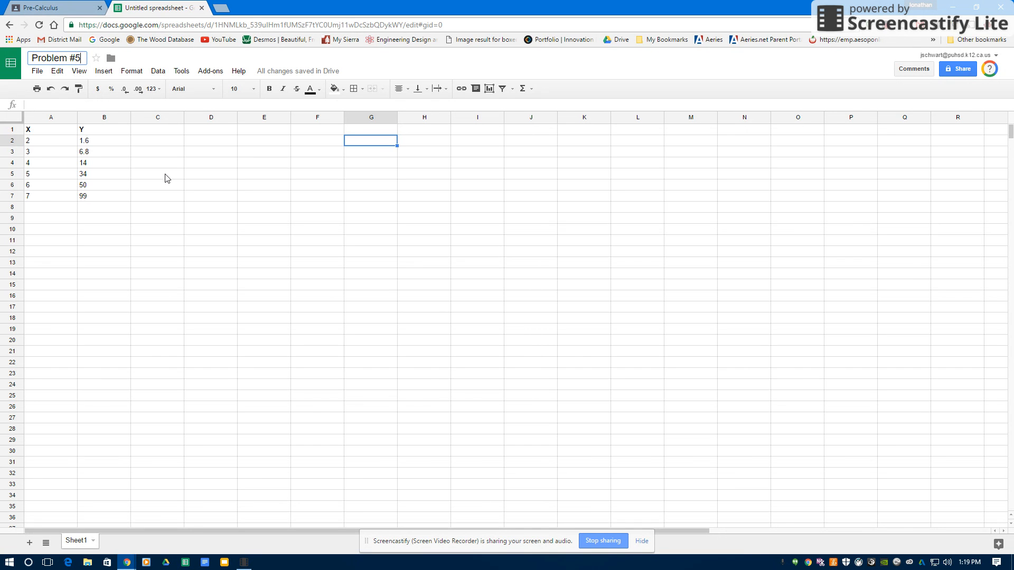
text(,)
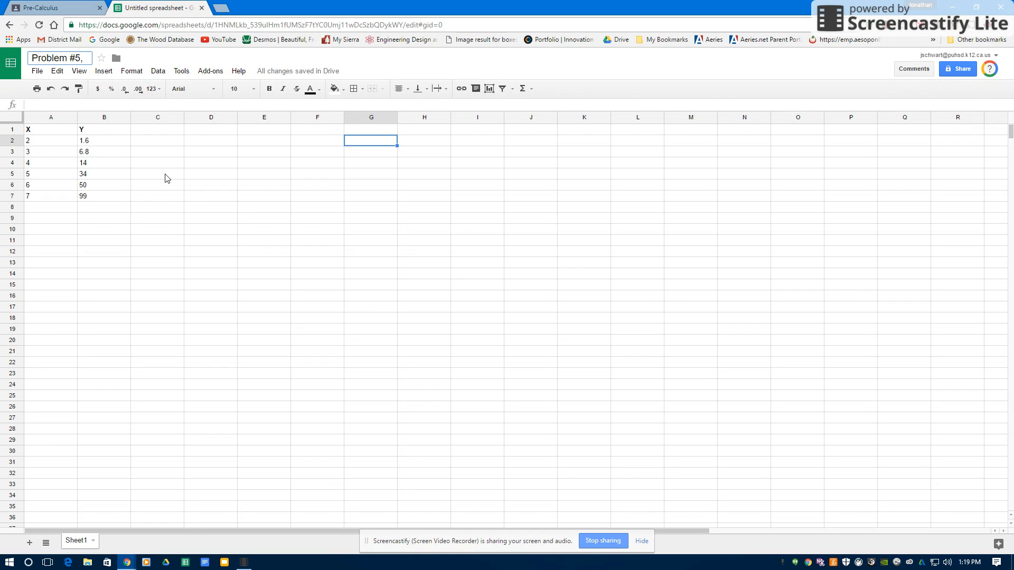
text(7-5)
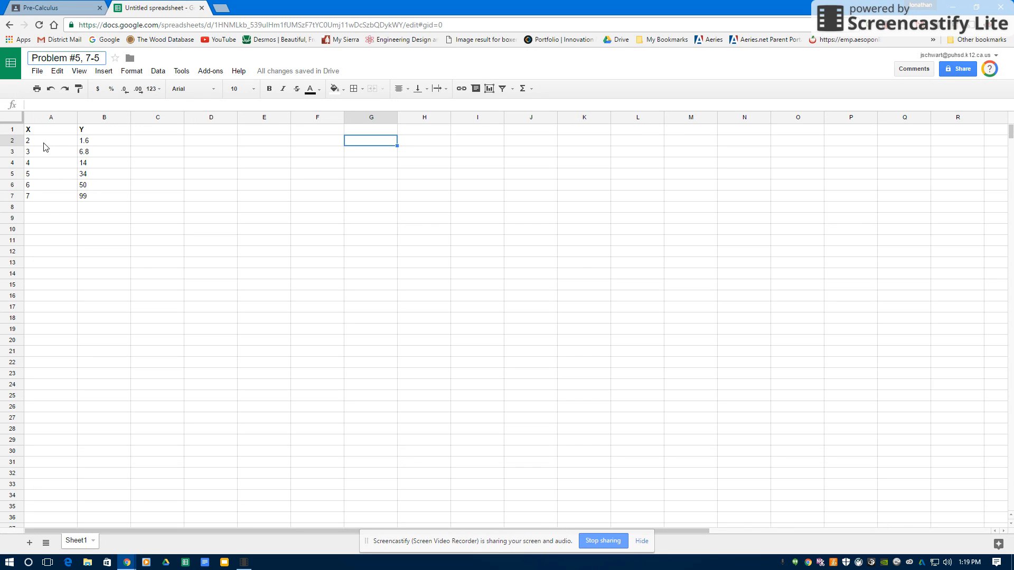
mouse_move(48, 131)
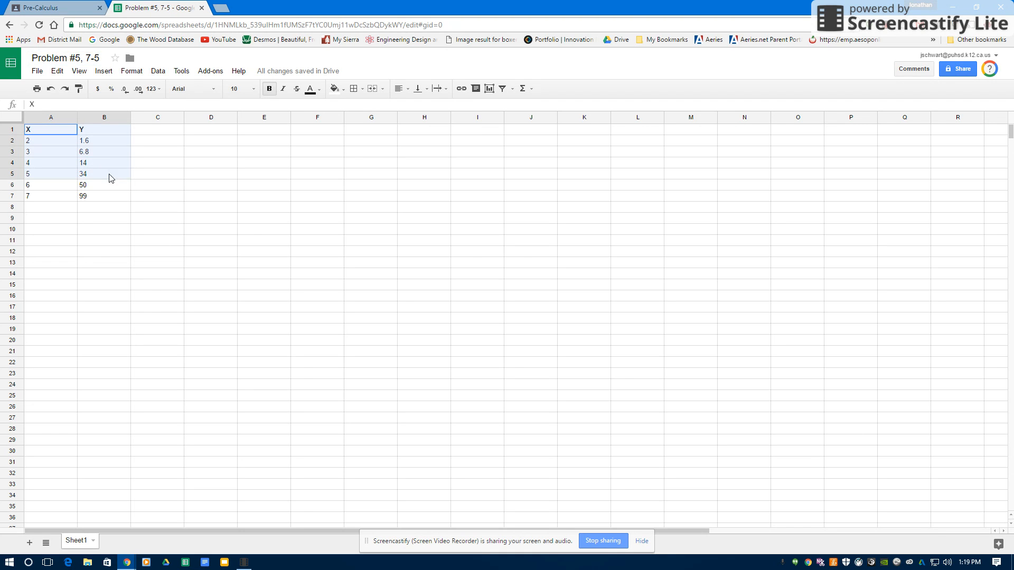
Center-align the X/Y headers and values, then select the data range A2:B7
click(398, 89)
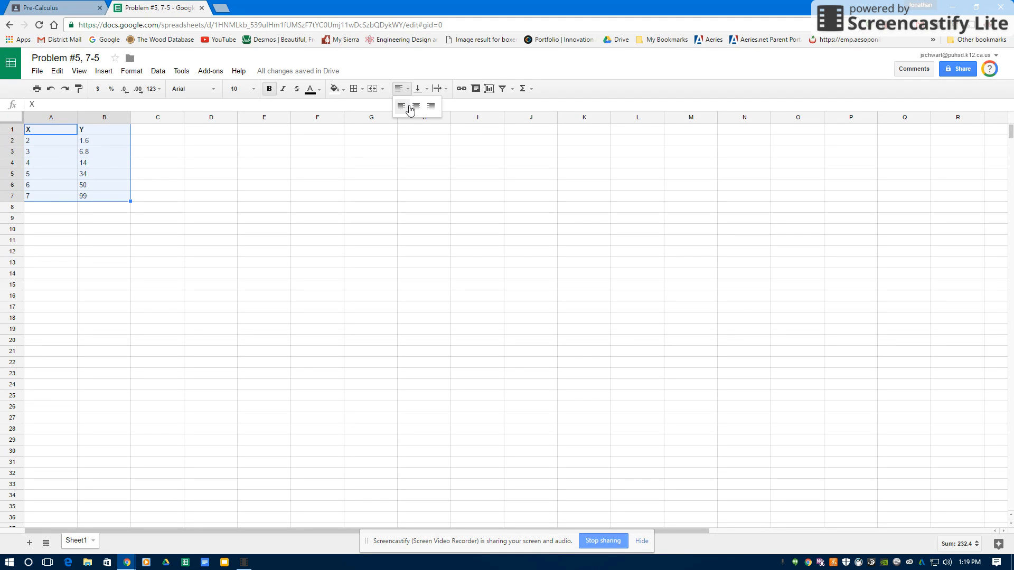
click(415, 105)
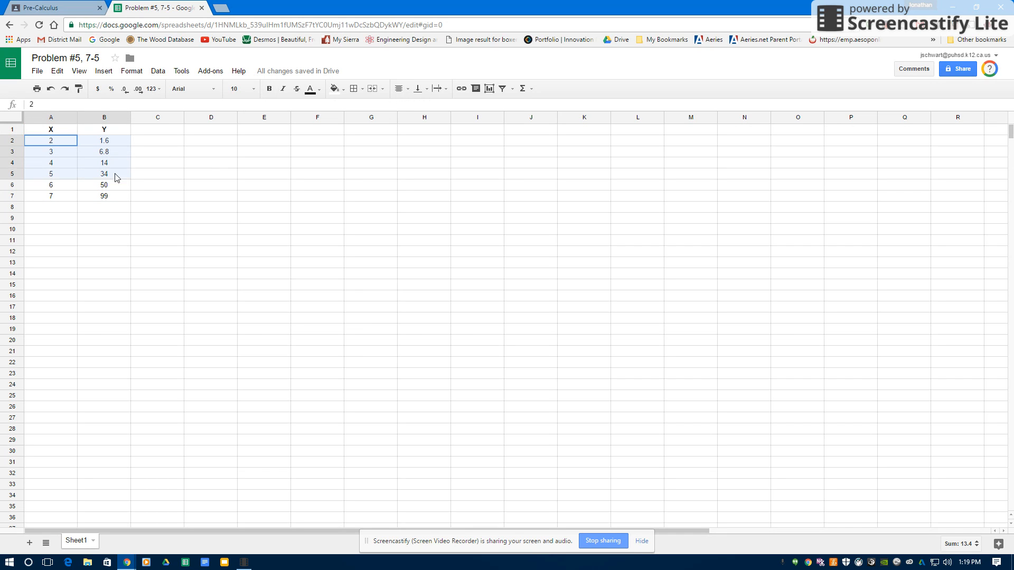
drag(51, 140, 105, 196)
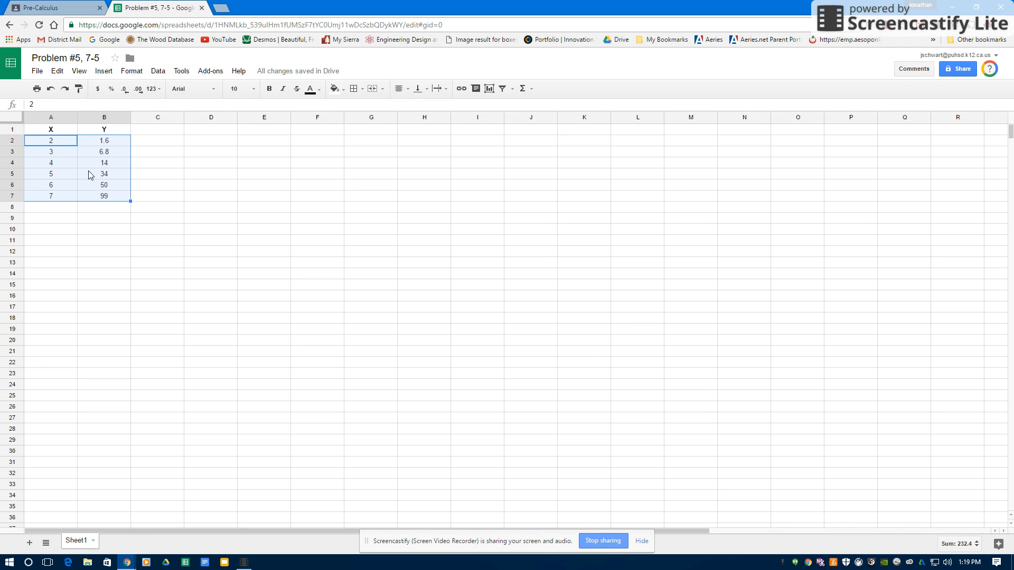
Insert a chart from the selected X/Y data and choose the Scatter chart type
click(104, 71)
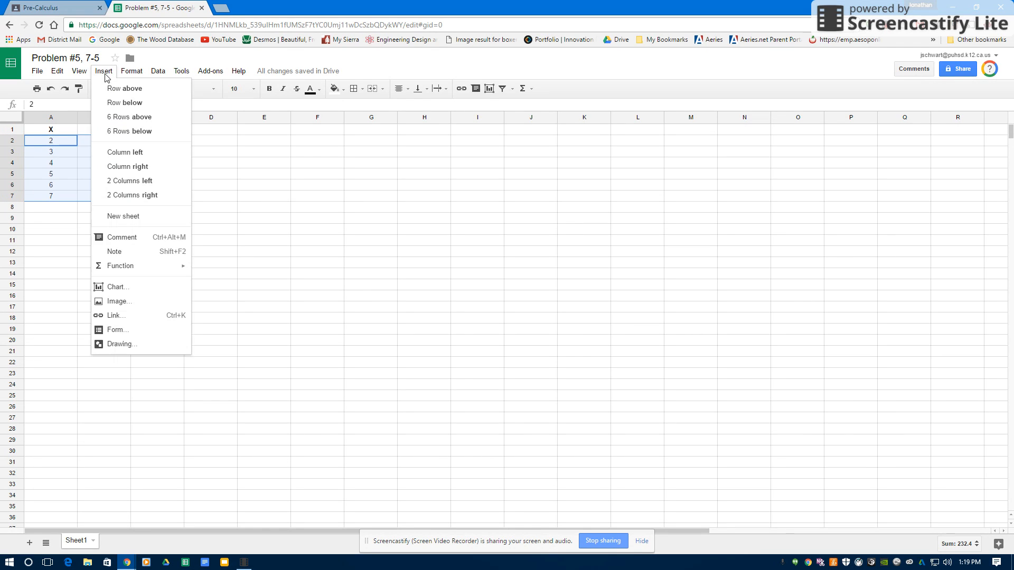
mouse_move(119, 292)
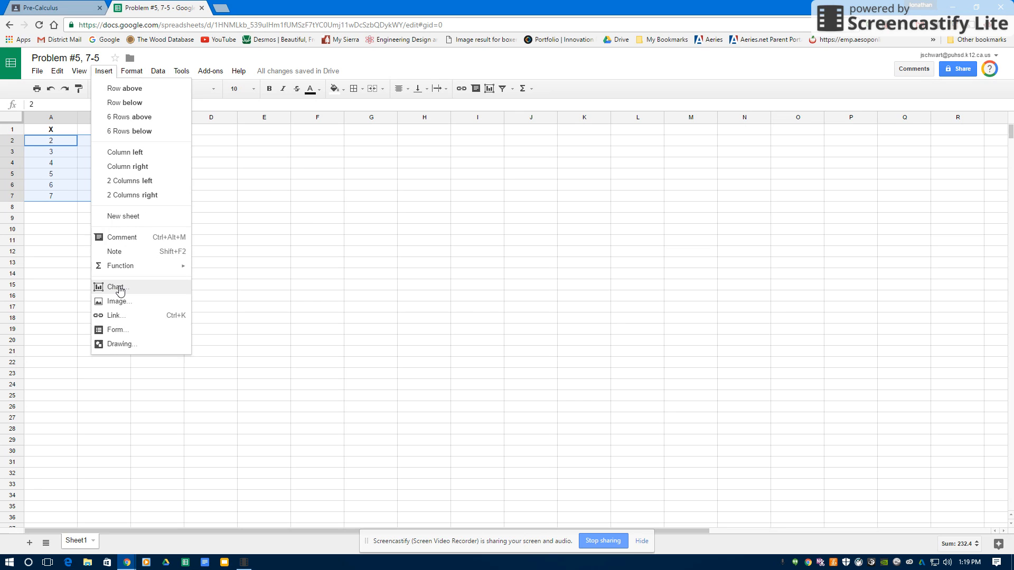
click(118, 287)
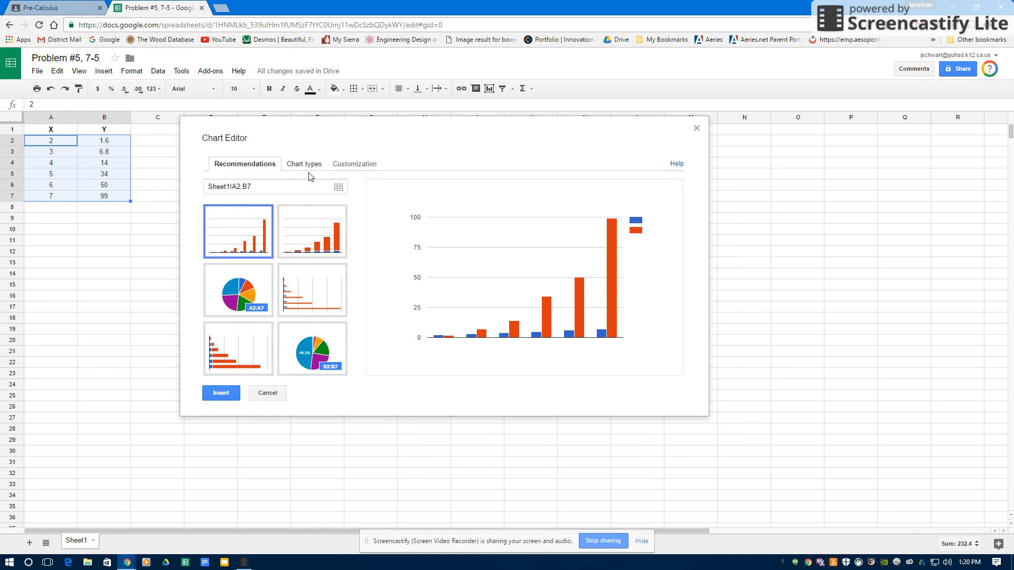
click(303, 163)
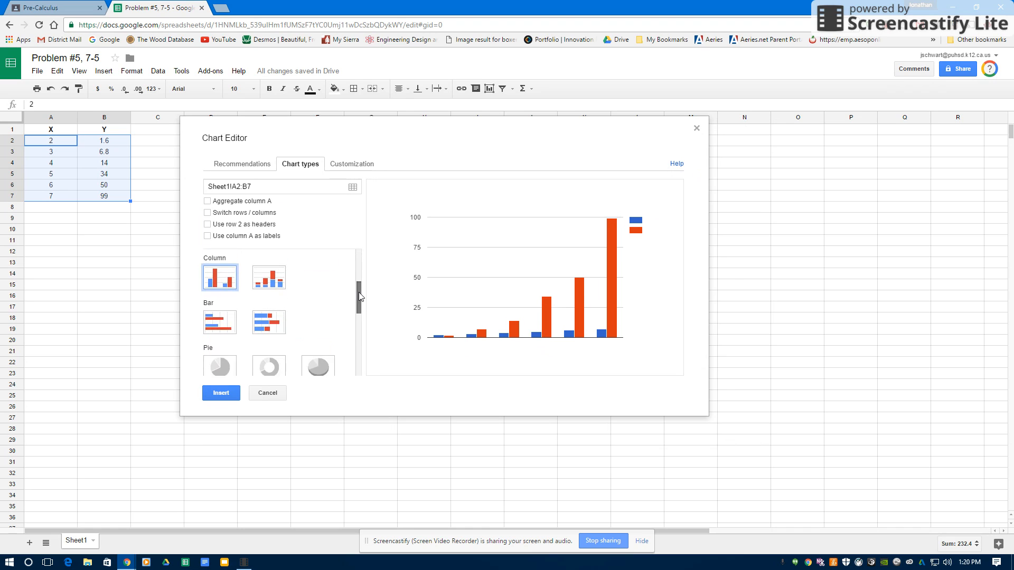
click(220, 311)
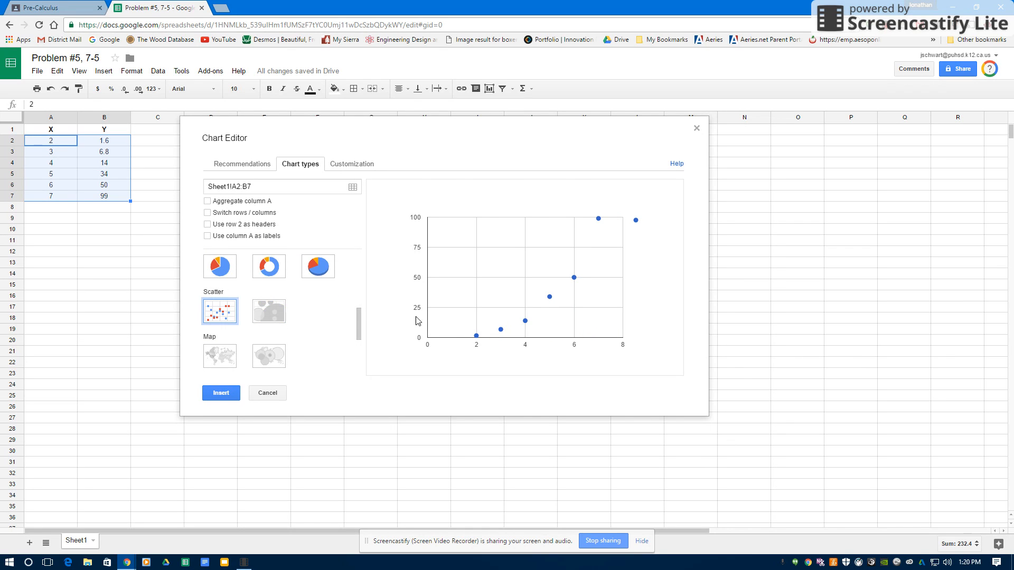
mouse_move(531, 313)
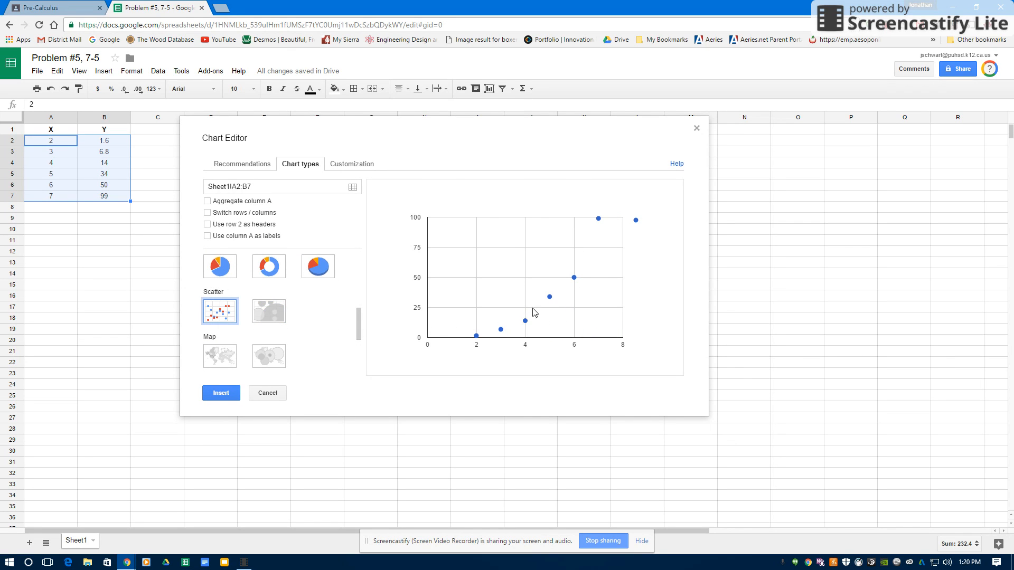
In Customization, give the scatter chart the title 'Problem #5'
click(352, 164)
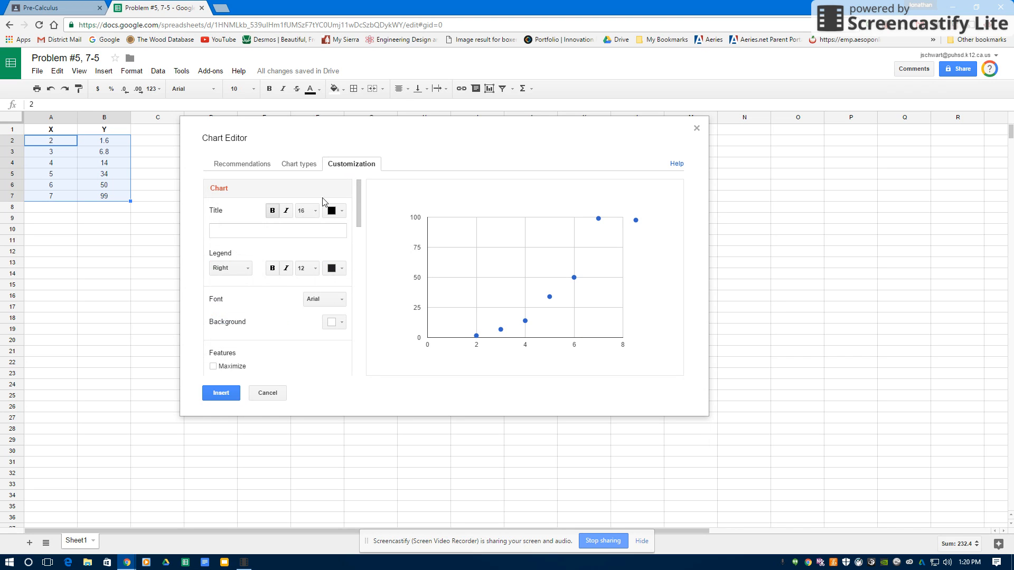
click(276, 230)
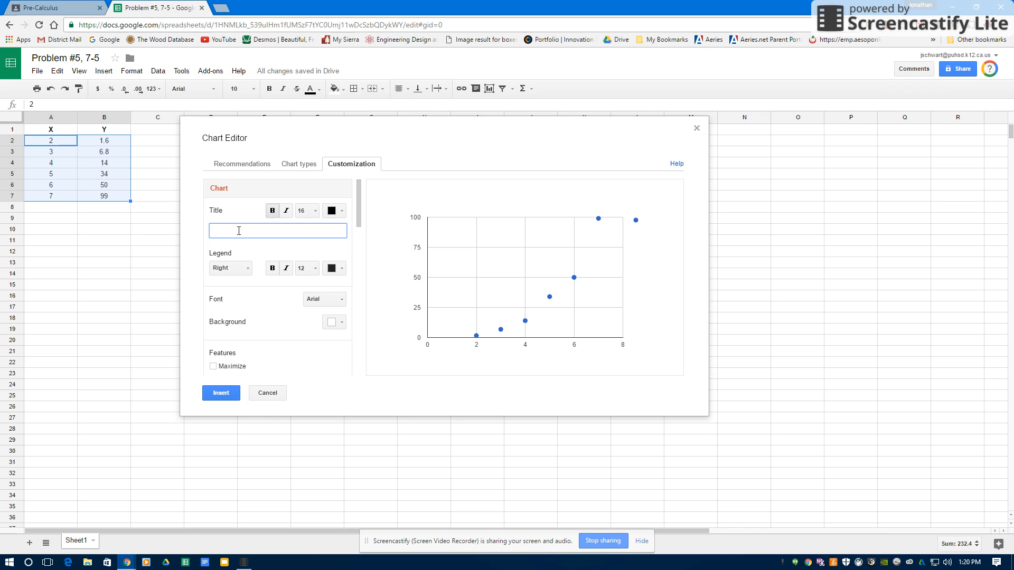
text(Problem #5)
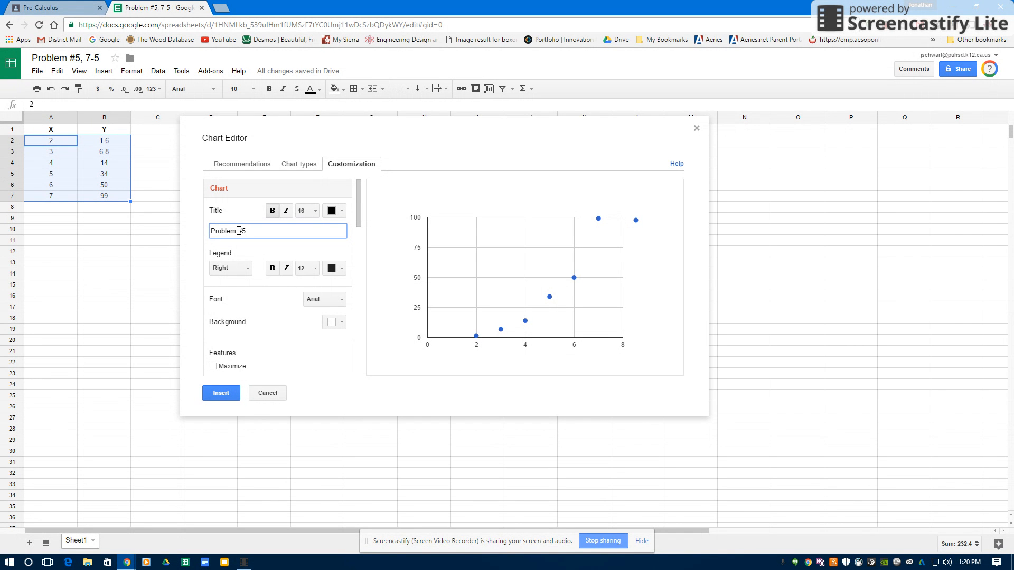
Label the chart's horizontal axis 'x'
scroll(down, 3)
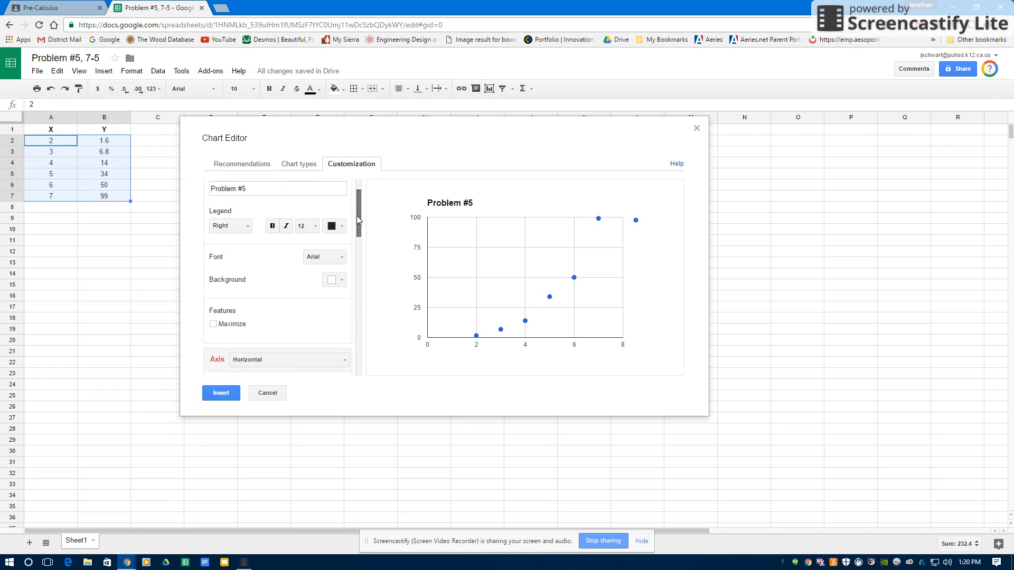
scroll(down, 3)
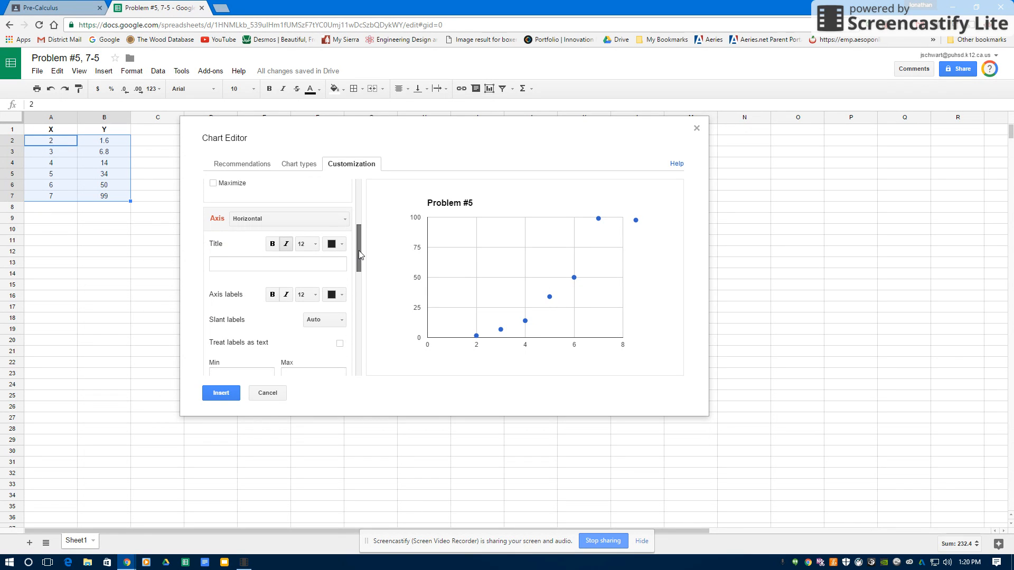
click(277, 262)
text(x)
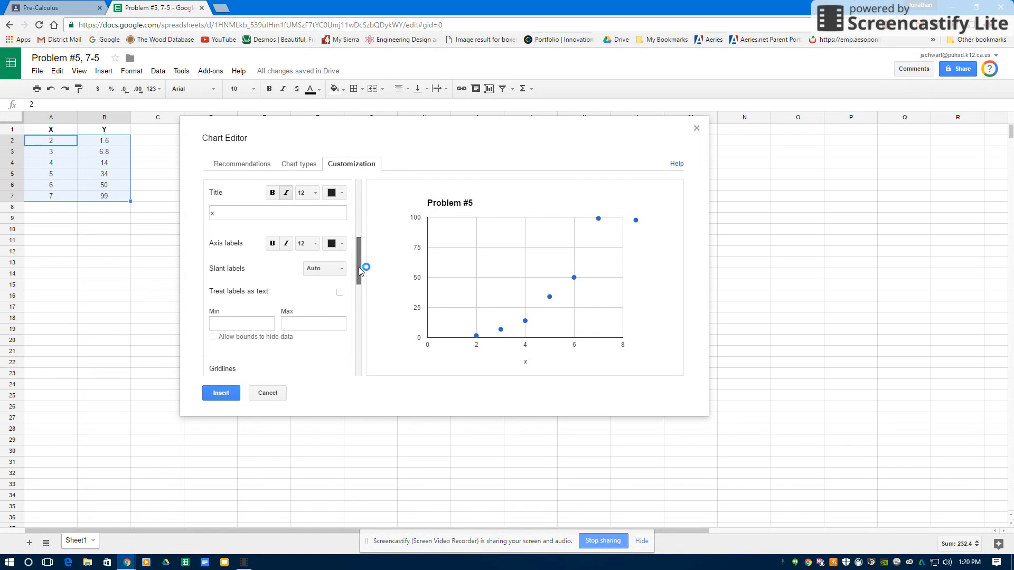
scroll(down, 3)
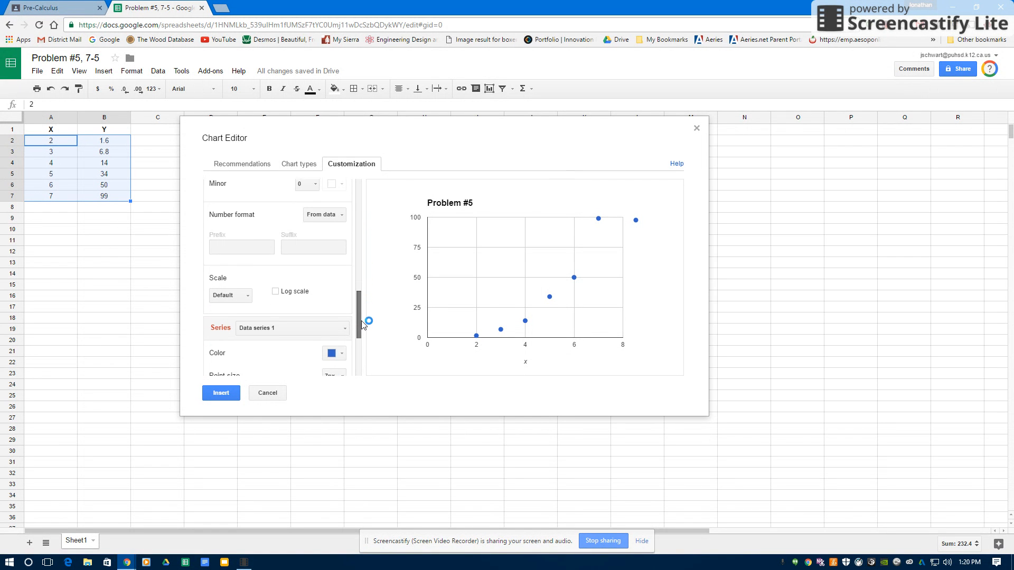
scroll(down, 3)
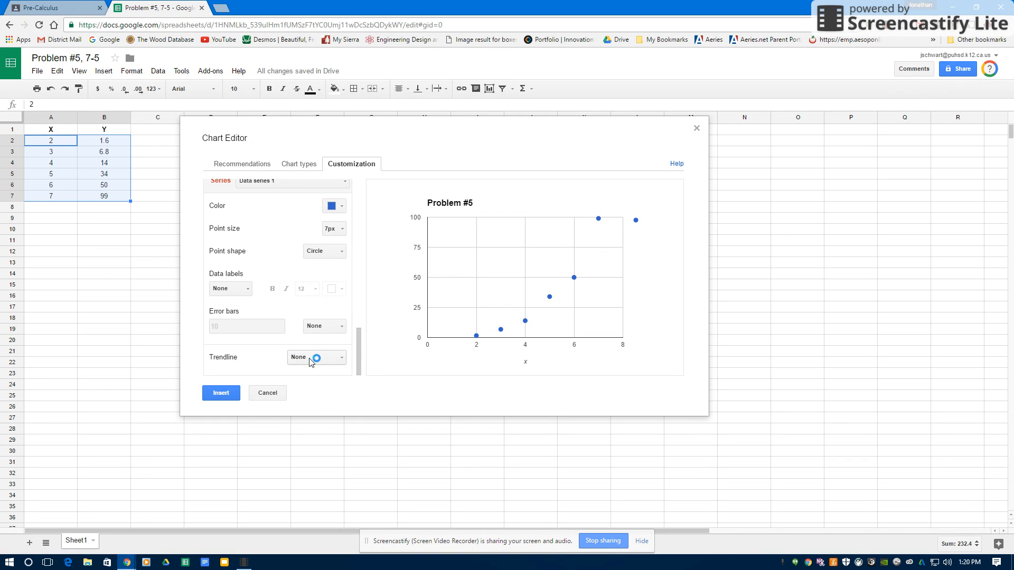
Add a Linear trendline to the series and show its R² value (0.868)
click(317, 357)
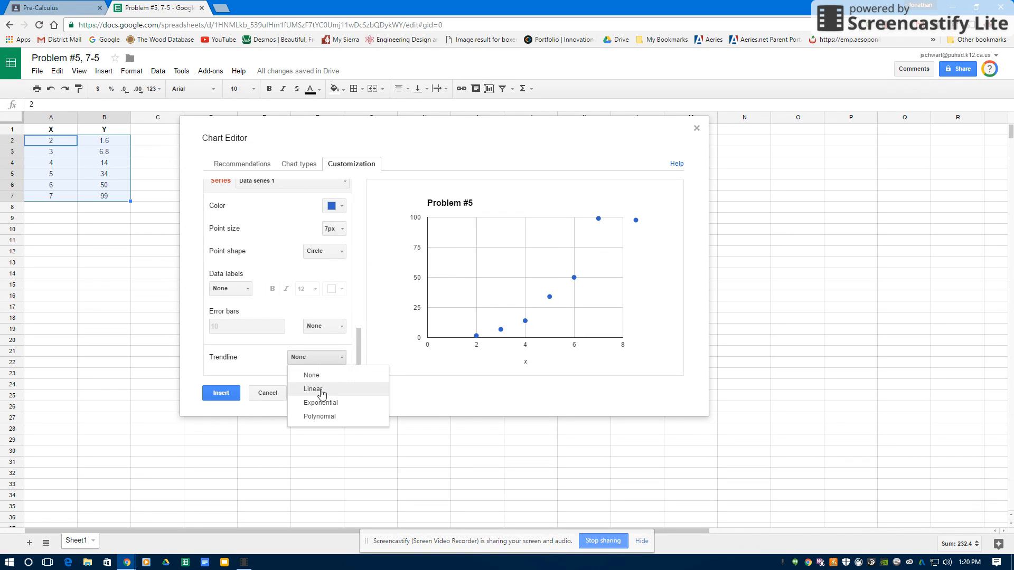
click(312, 388)
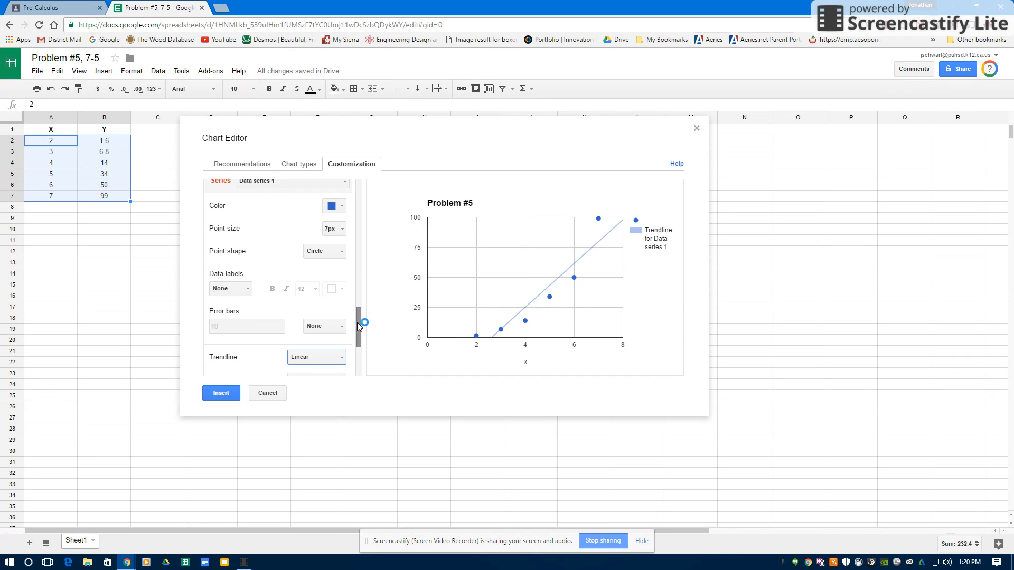
scroll(down, 3)
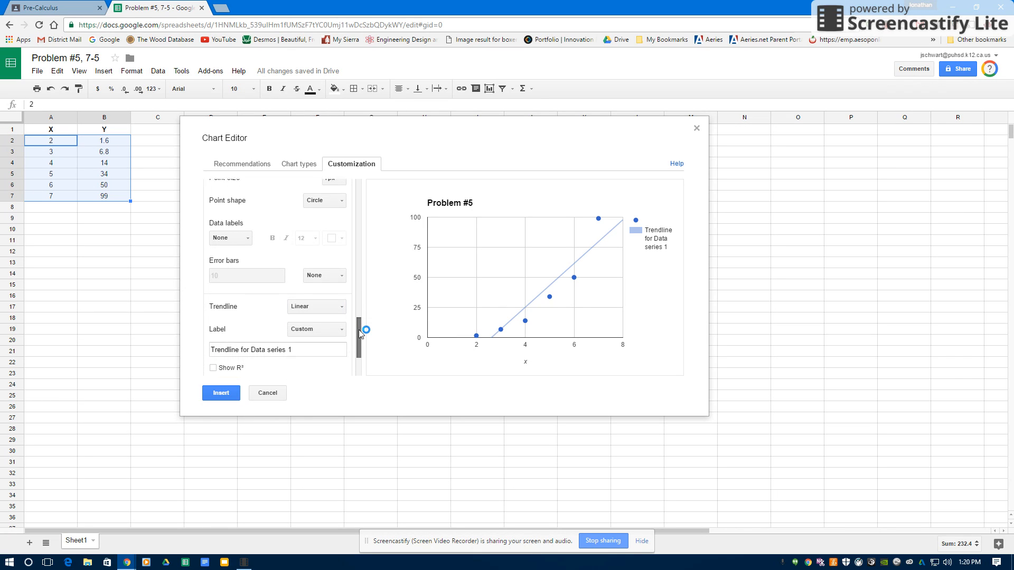
scroll(down, 3)
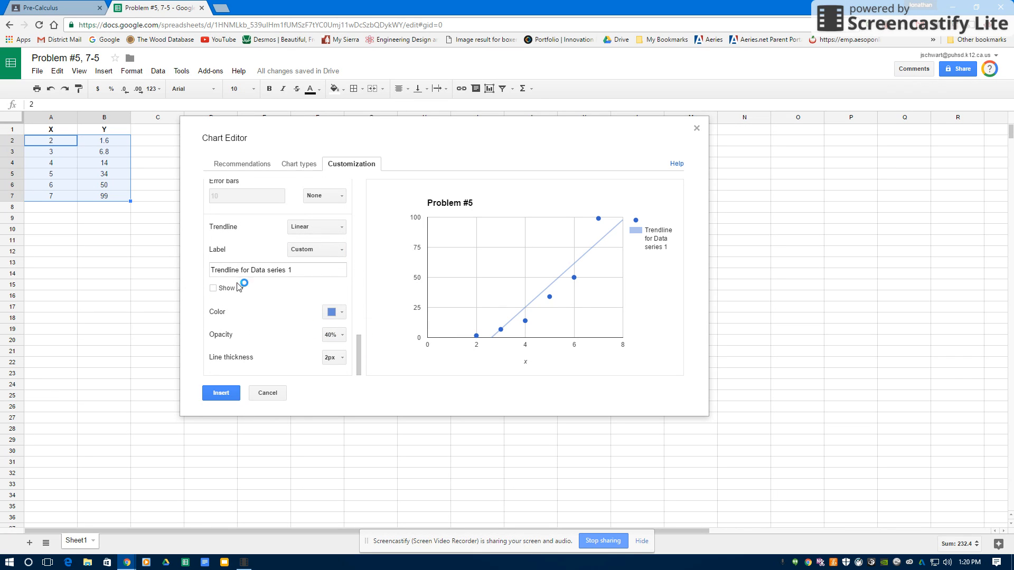
click(213, 287)
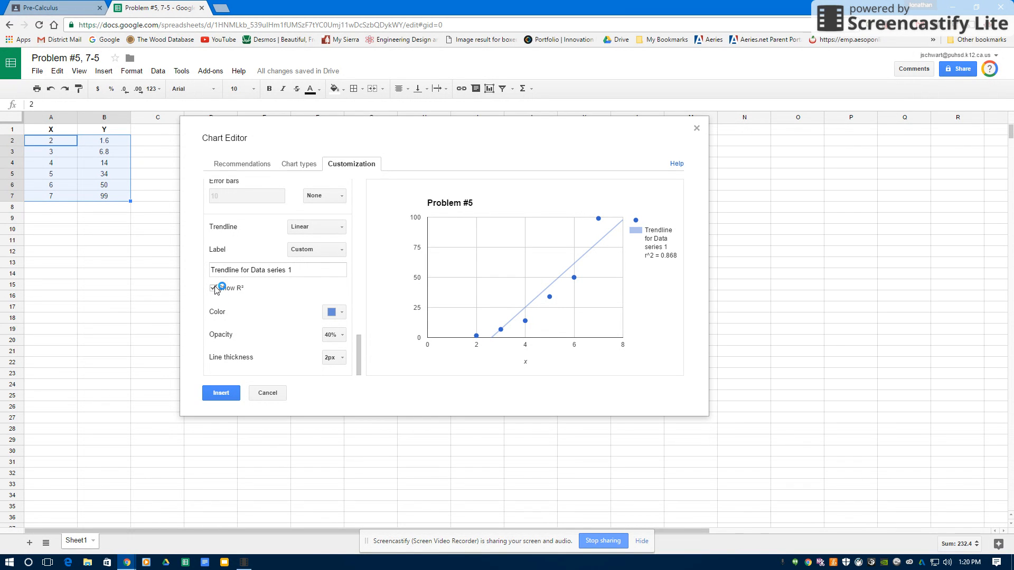
click(214, 287)
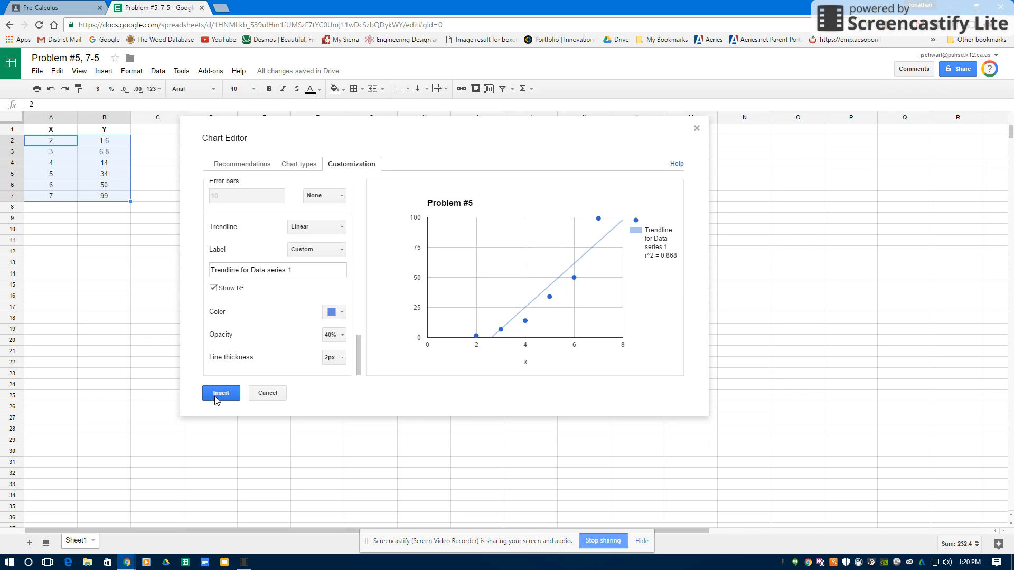
Insert the linear-trendline chart, then cancel an extra chart editor opened from Insert
click(221, 393)
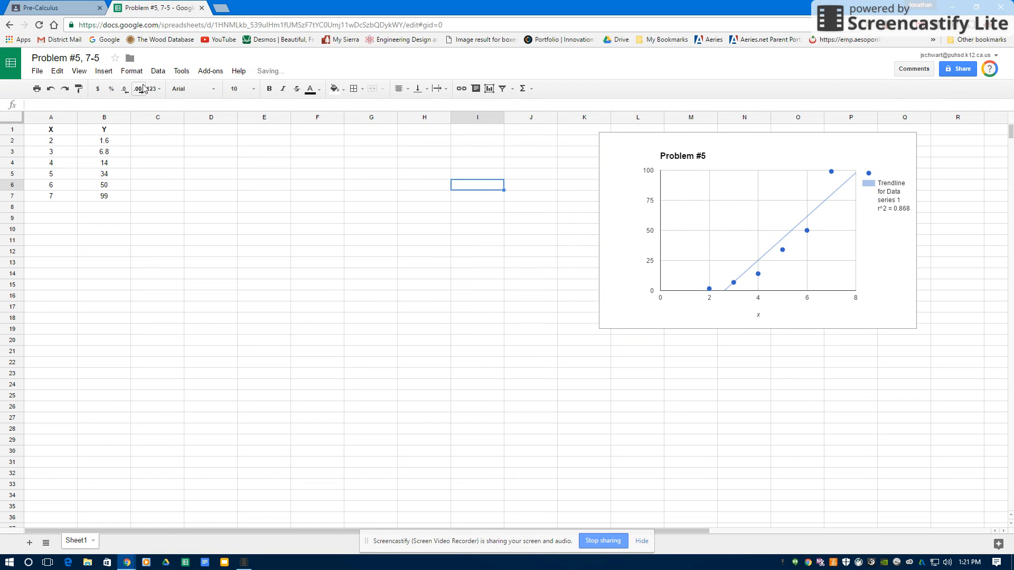
click(104, 71)
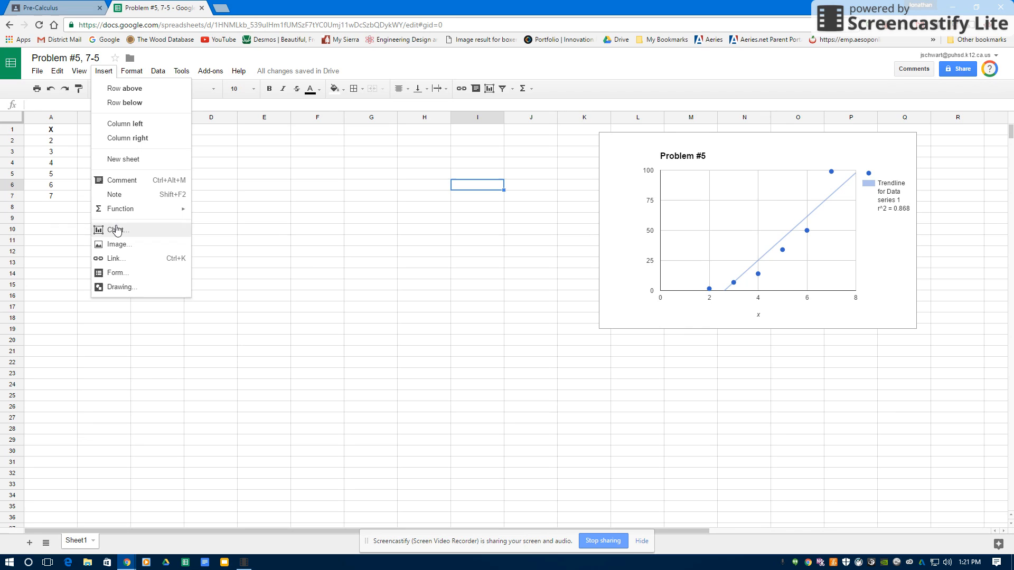
click(116, 231)
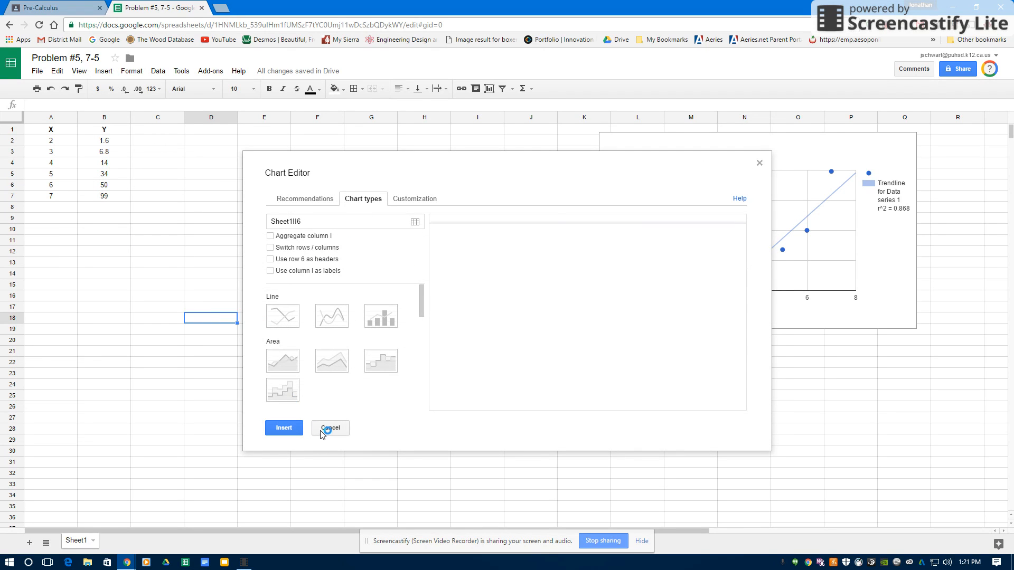
click(331, 428)
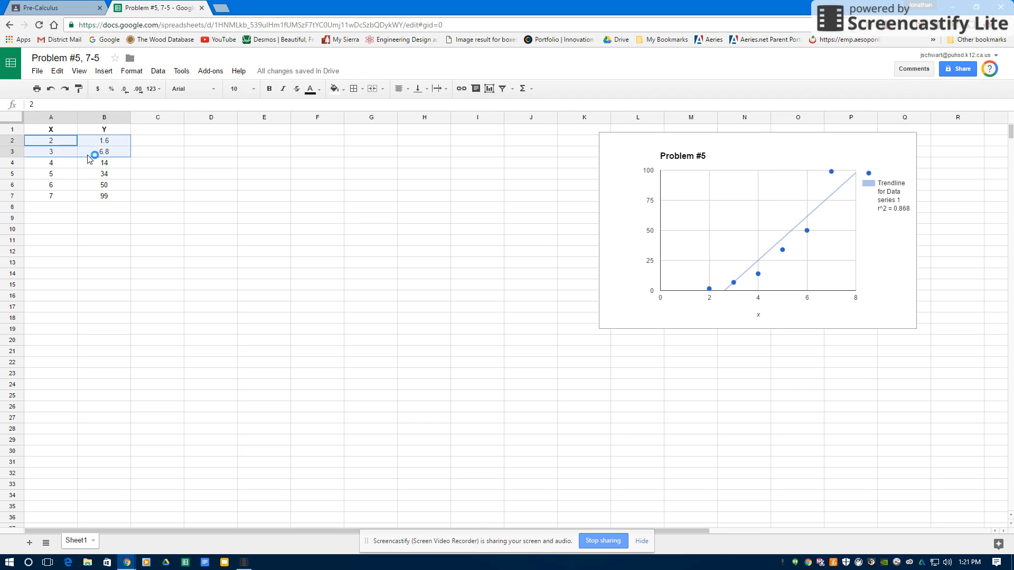
Start a second chart from the X/Y data and make it a Scatter chart
click(103, 71)
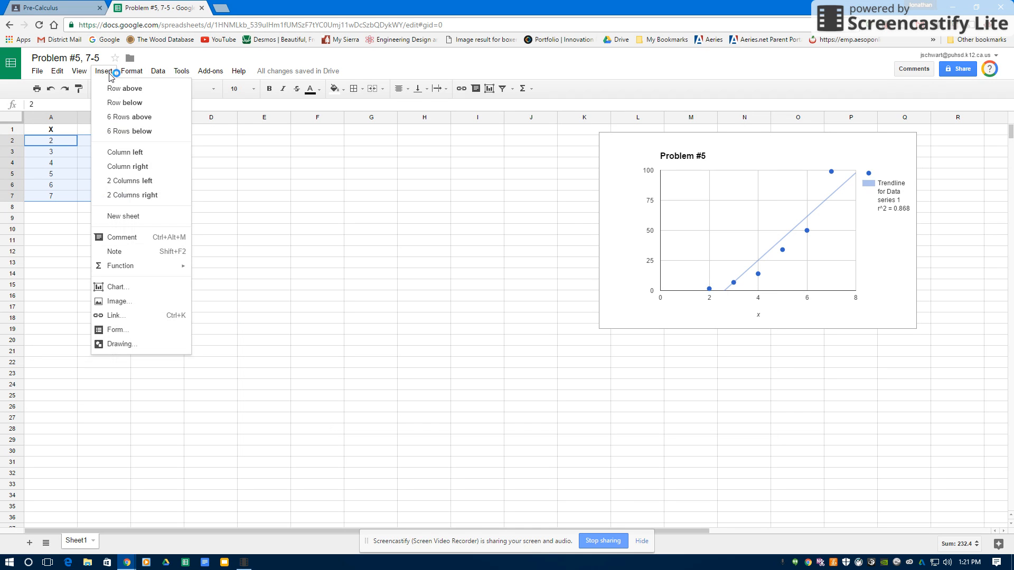
mouse_move(117, 287)
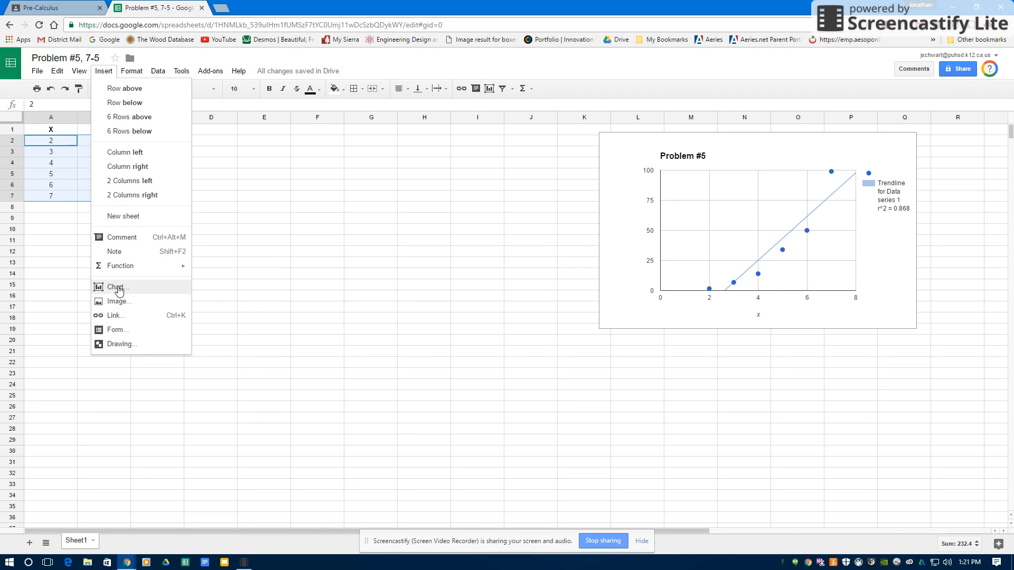
click(115, 287)
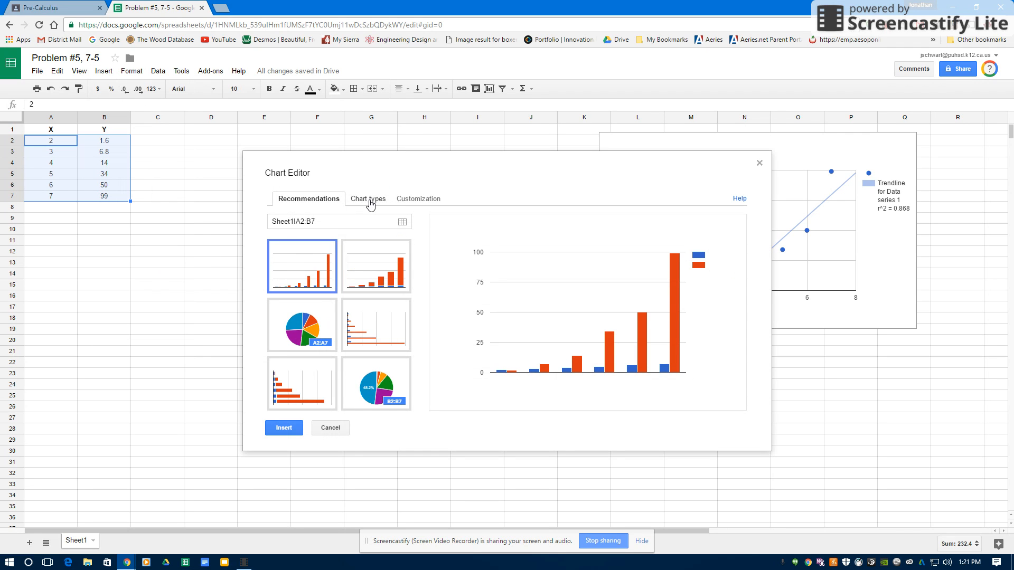
click(367, 198)
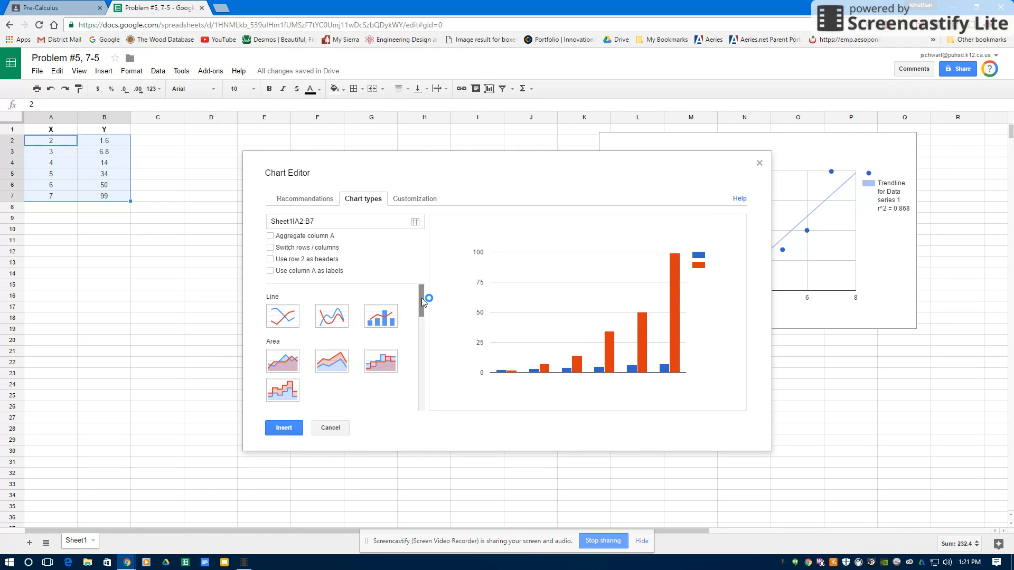
scroll(down, 3)
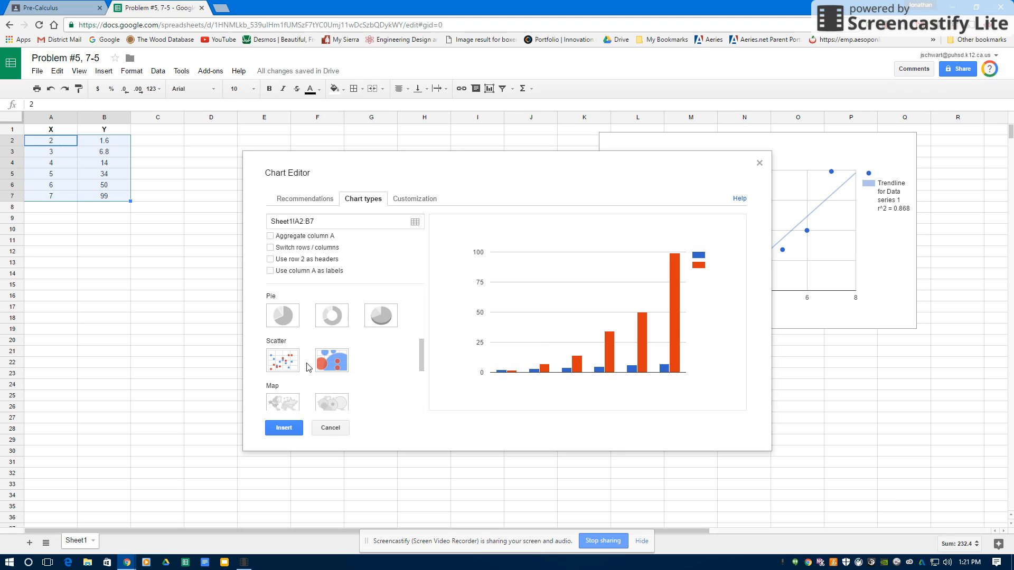
click(283, 360)
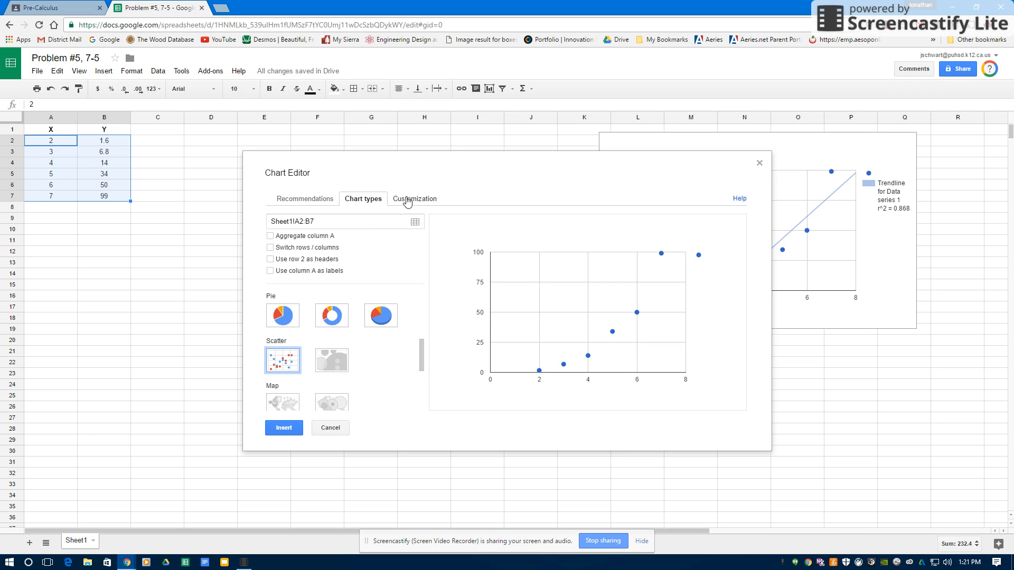
Add an Exponential trendline with R² (0.964) shown and insert the chart into the sheet
click(414, 198)
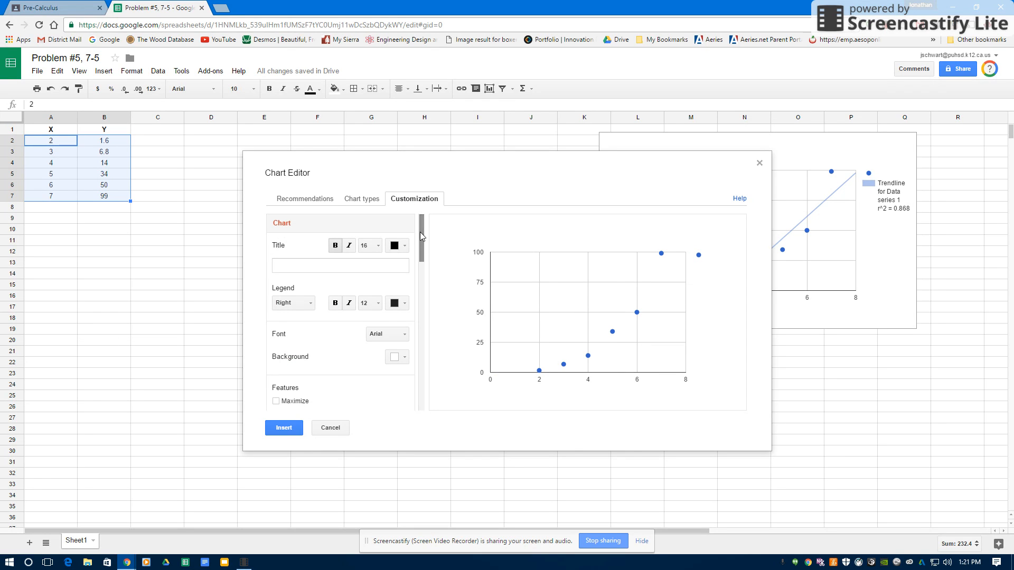
scroll(down, 3)
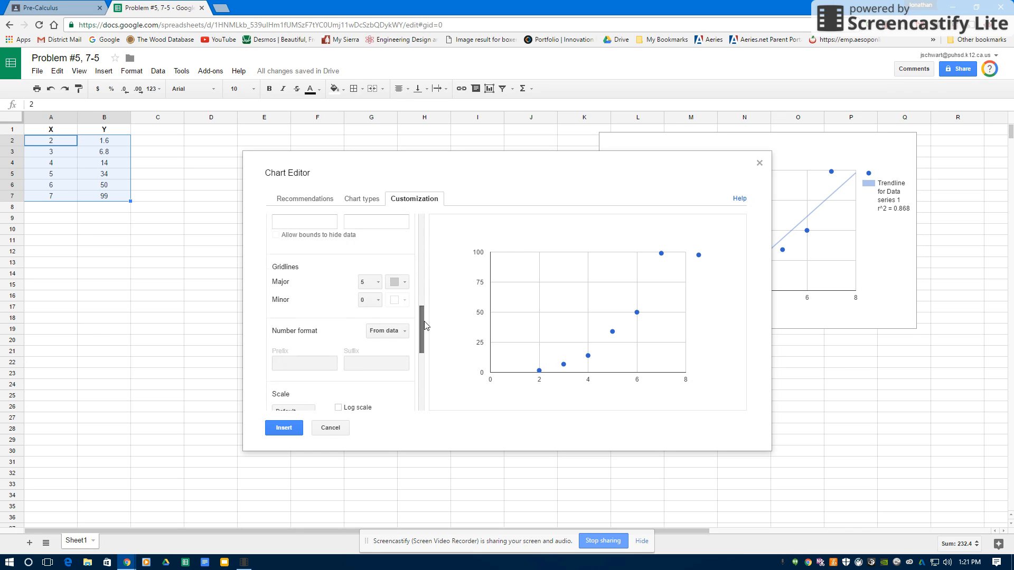
scroll(down, 3)
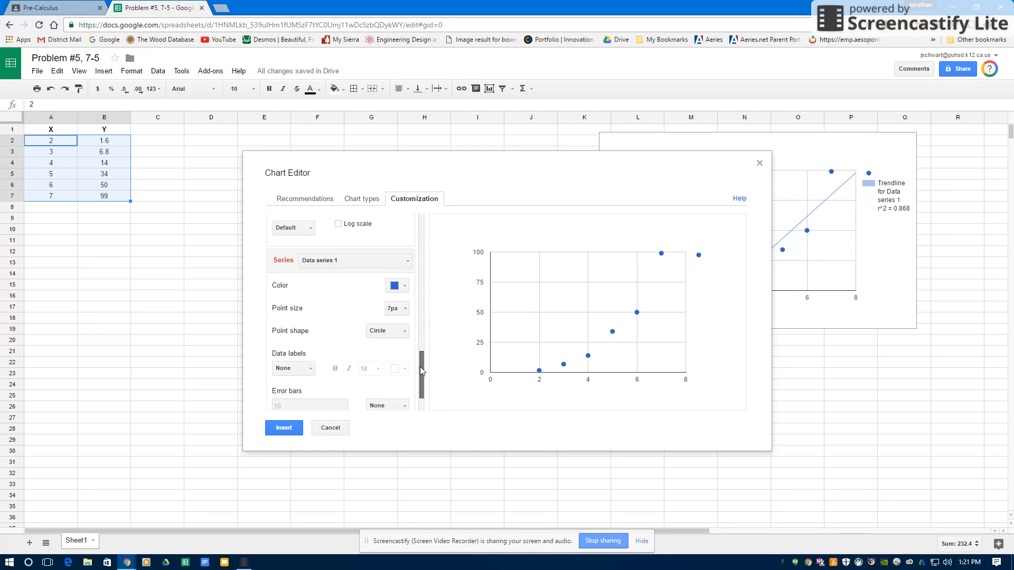
scroll(down, 3)
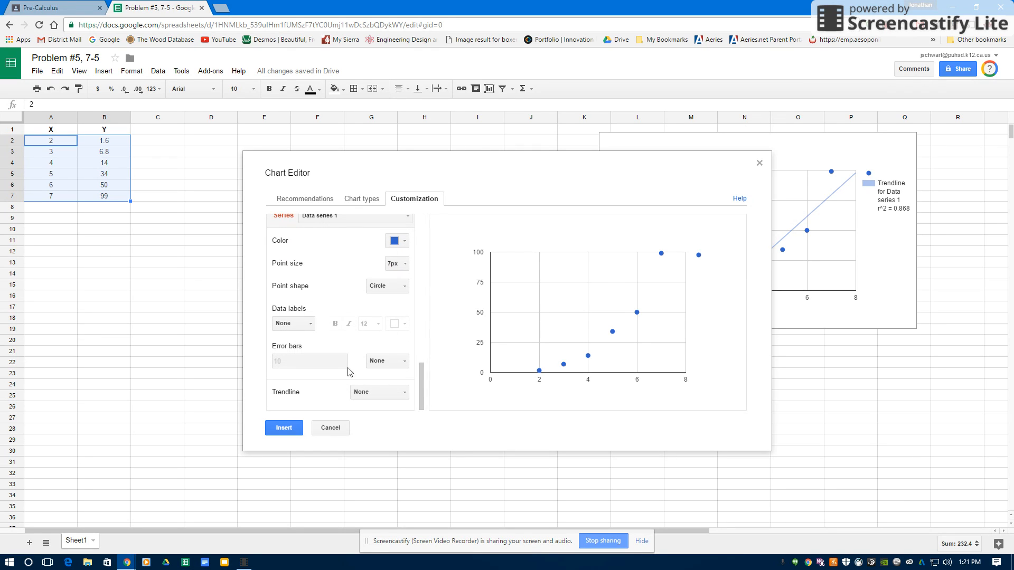
mouse_move(403, 402)
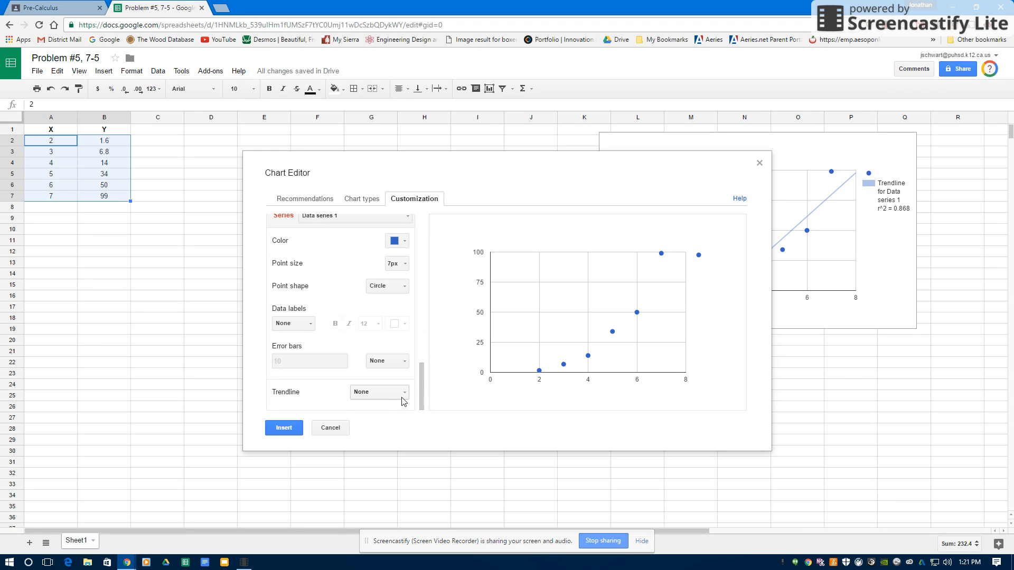
click(379, 392)
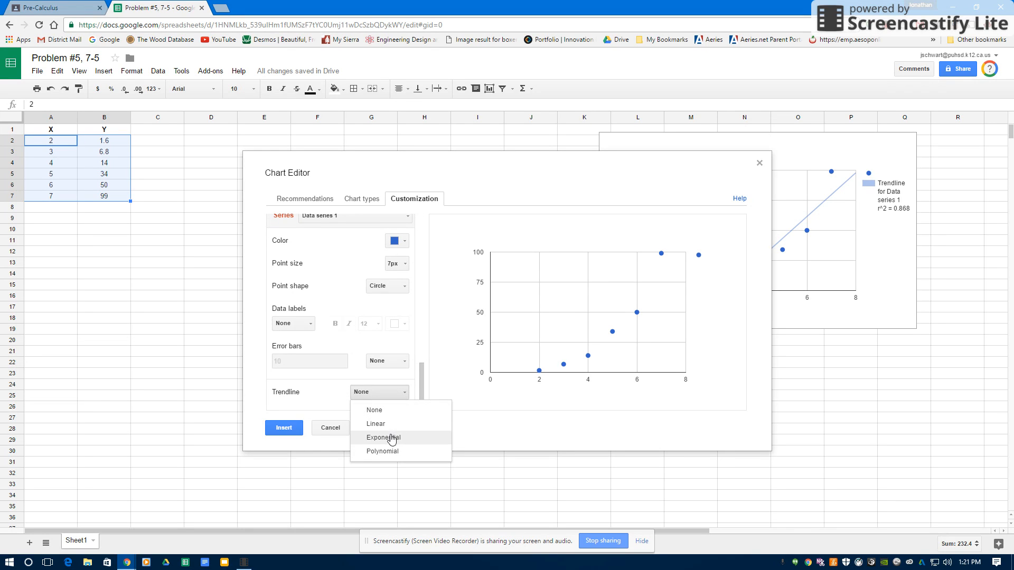
click(382, 437)
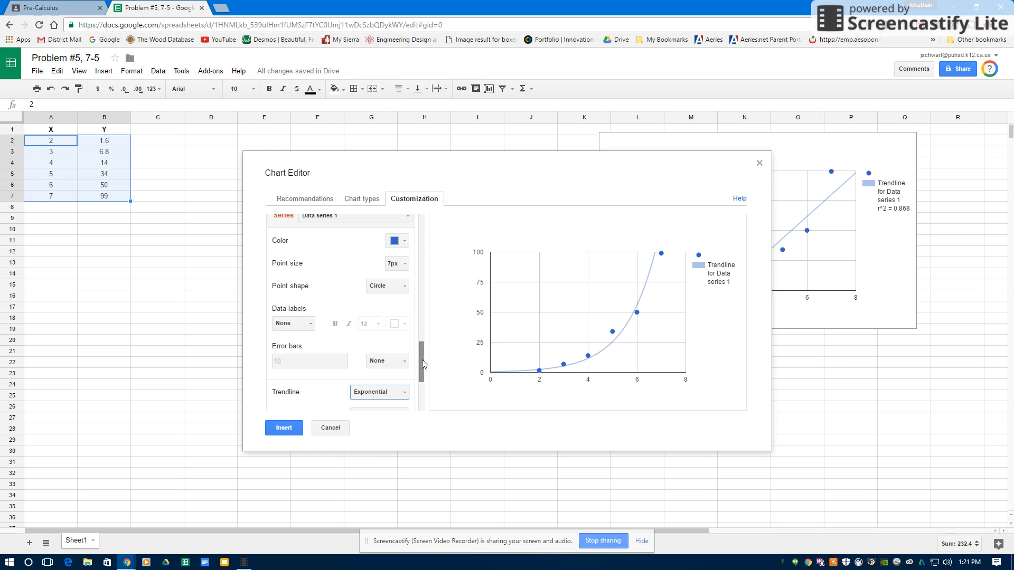
scroll(down, 3)
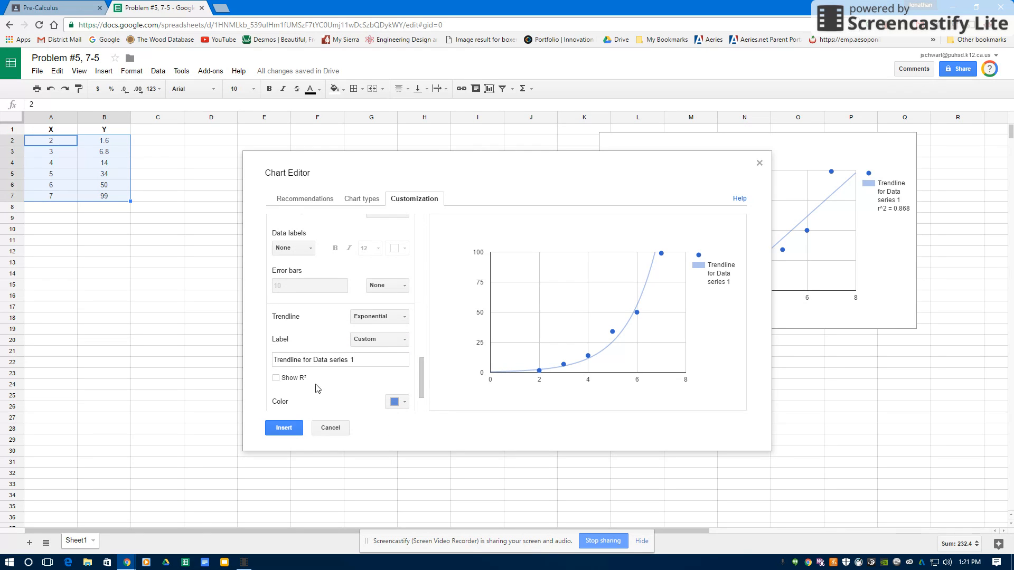
click(276, 376)
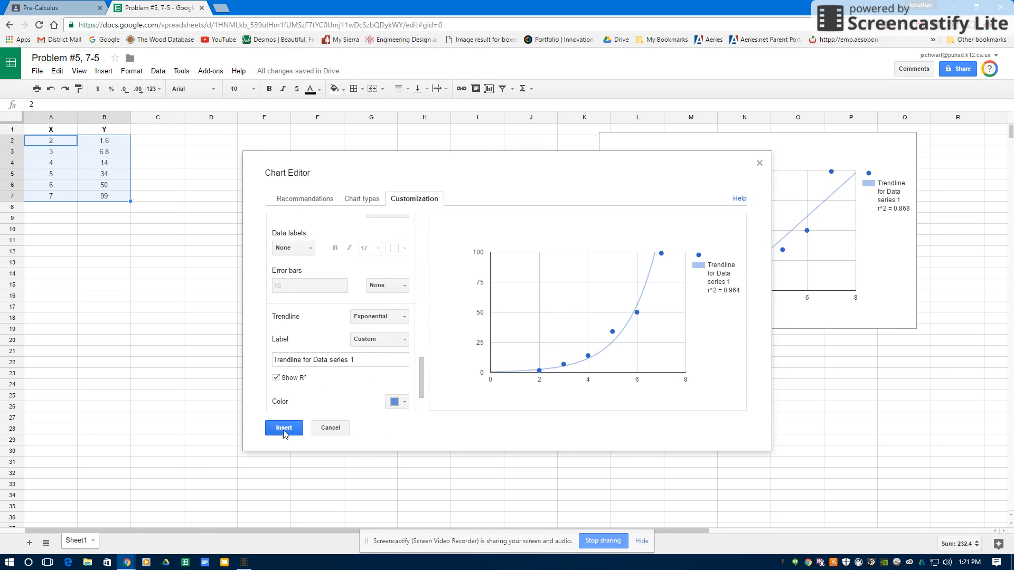
click(284, 428)
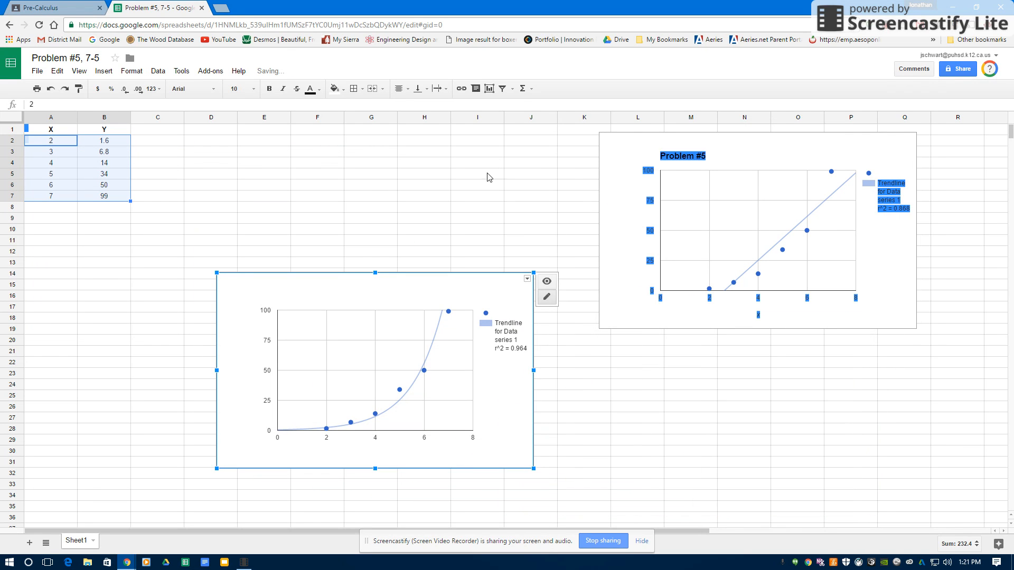
Move the Problem #5 chart to the upper right and place the exponential chart below it, overlapping
click(530, 163)
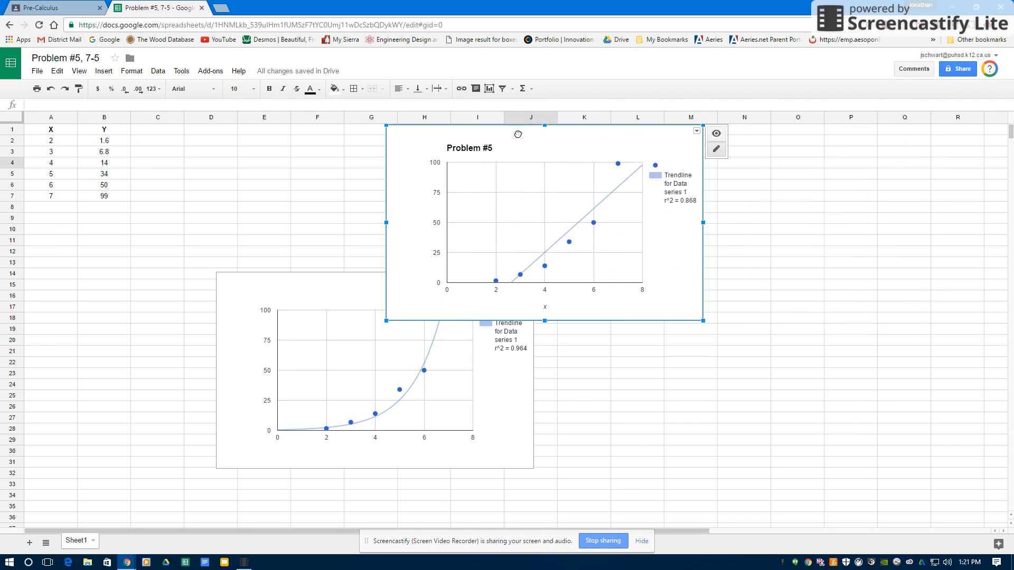
drag(704, 320, 618, 269)
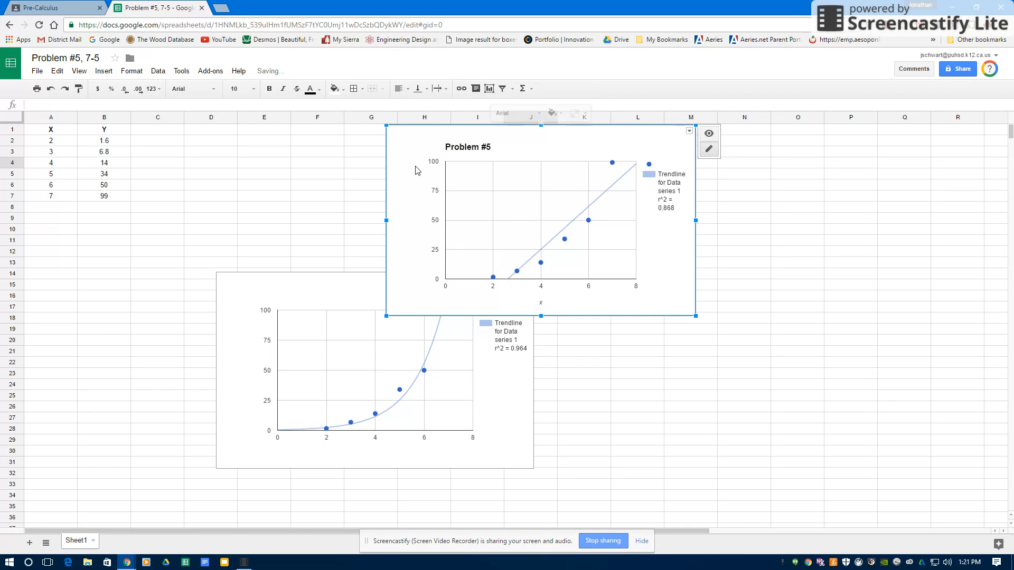
drag(540, 220, 758, 220)
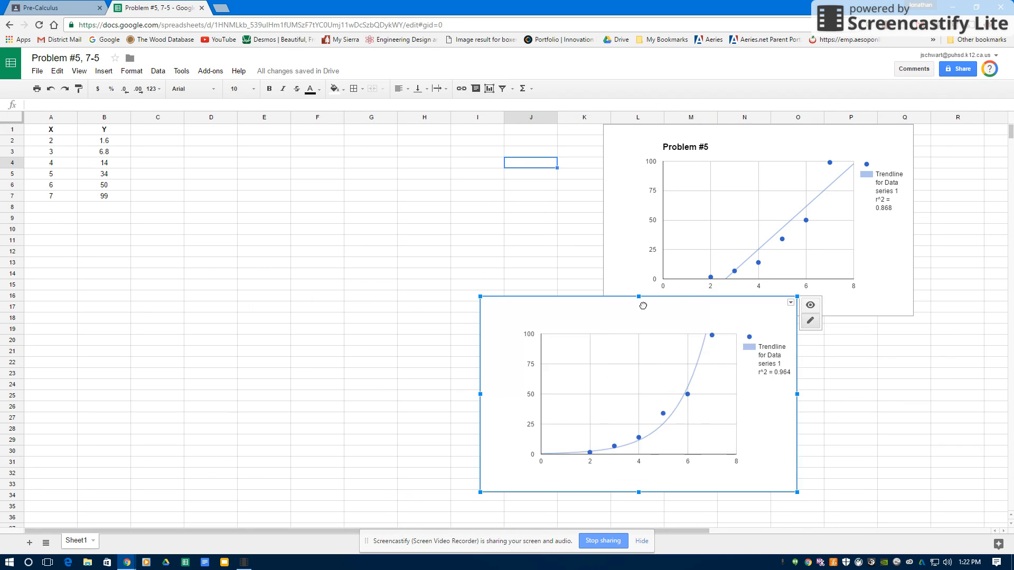
drag(643, 306, 783, 238)
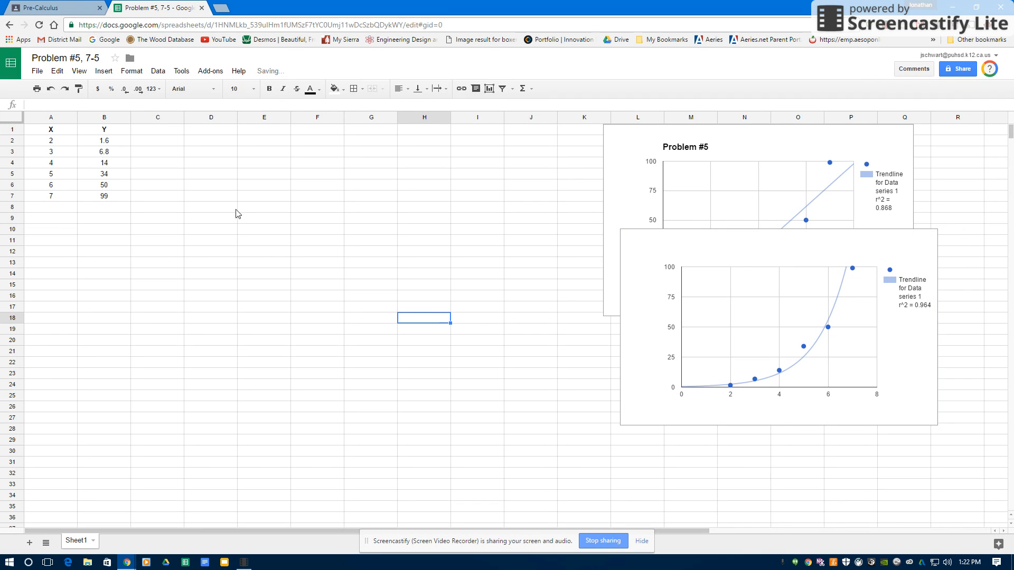
Start a third chart from the X/Y data and make it a Scatter chart
click(104, 71)
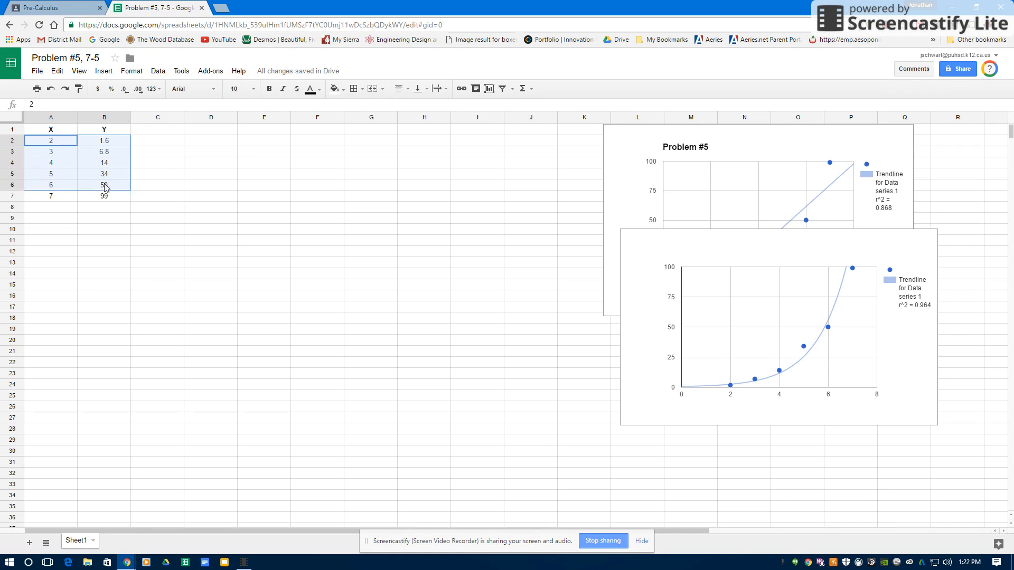
click(104, 71)
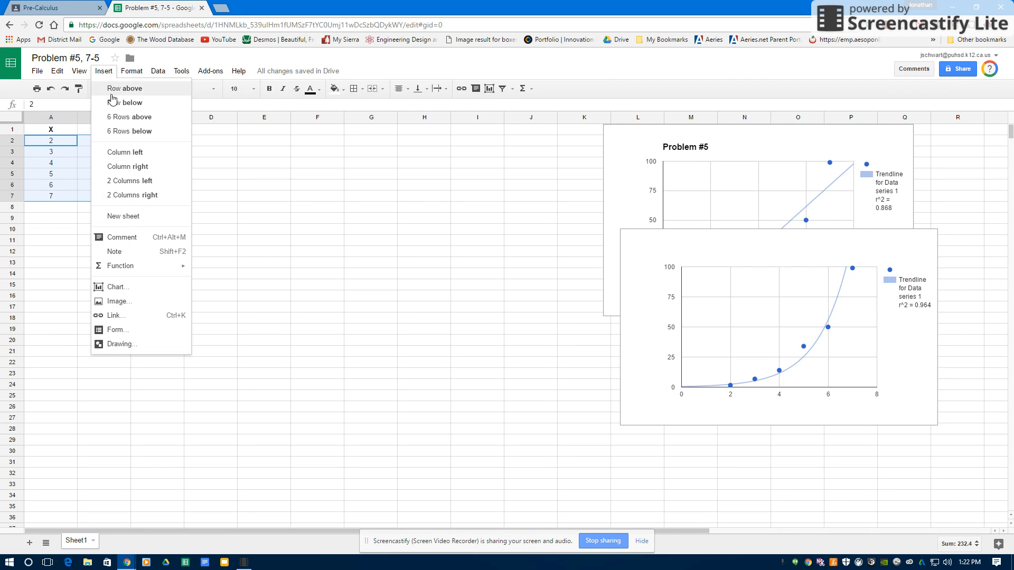
click(118, 287)
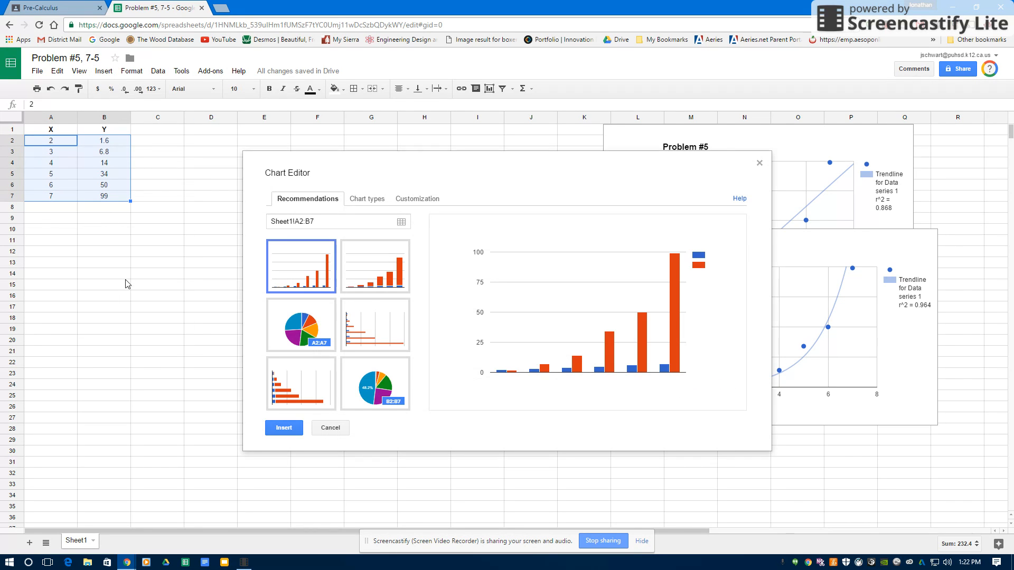
click(368, 199)
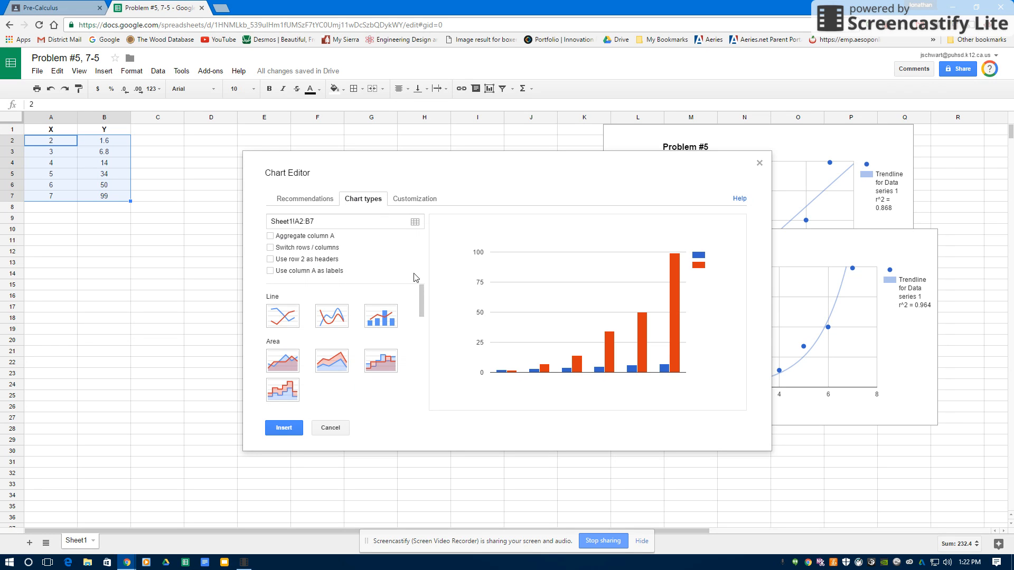
scroll(down, 3)
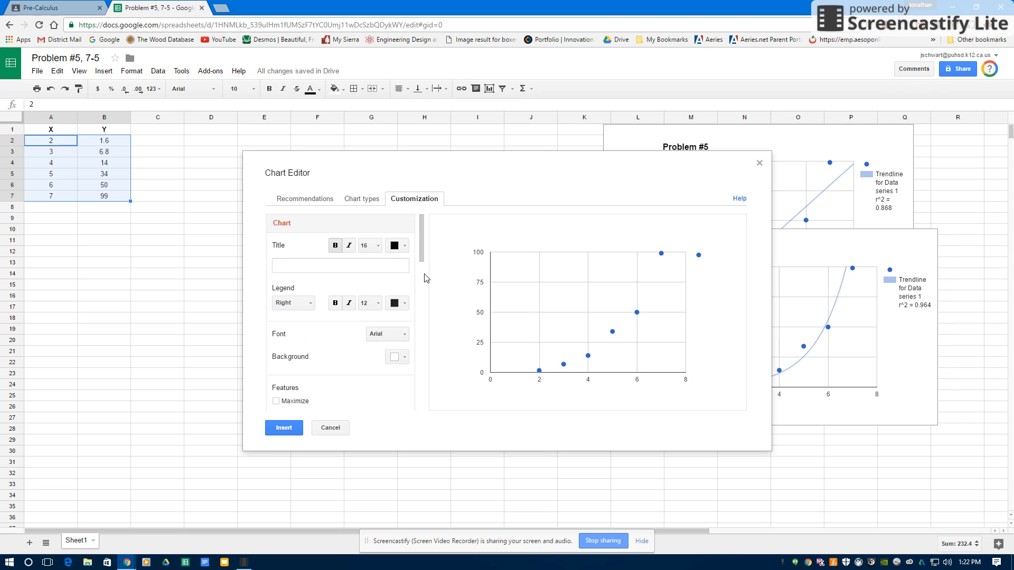
In Customization, add a Polynomial trendline to the series (R² 0.983)
scroll(down, 3)
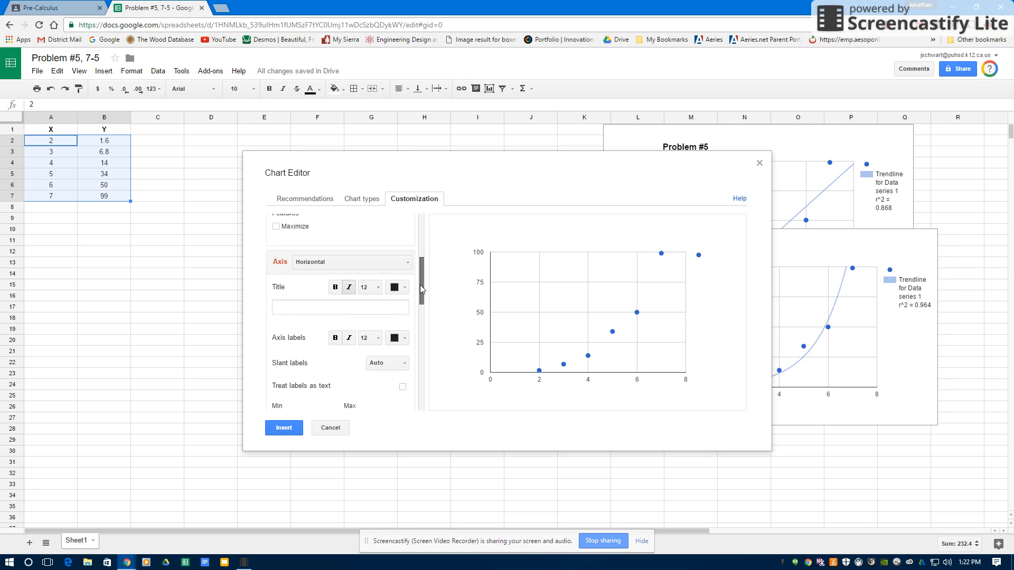
scroll(down, 3)
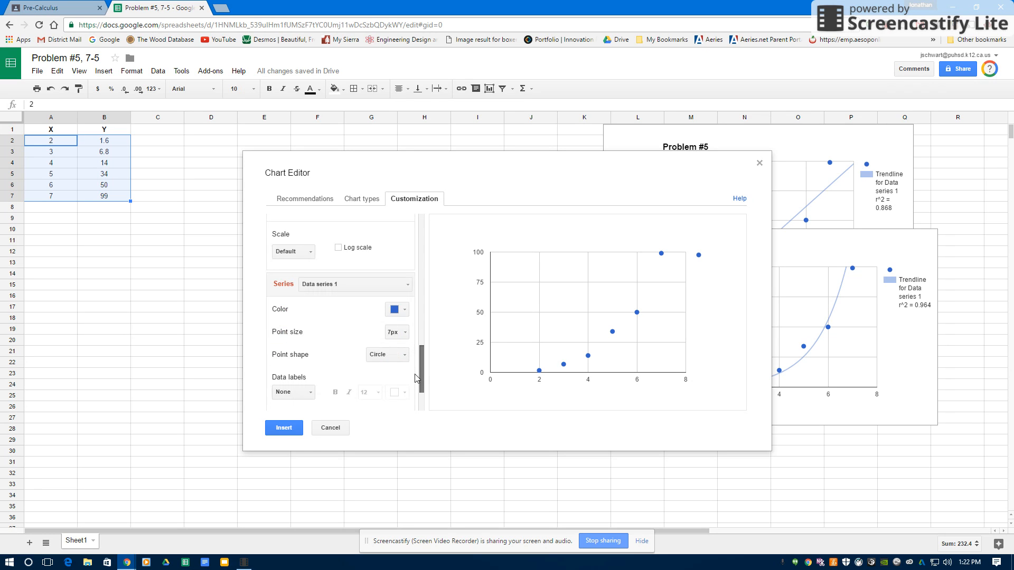
scroll(down, 3)
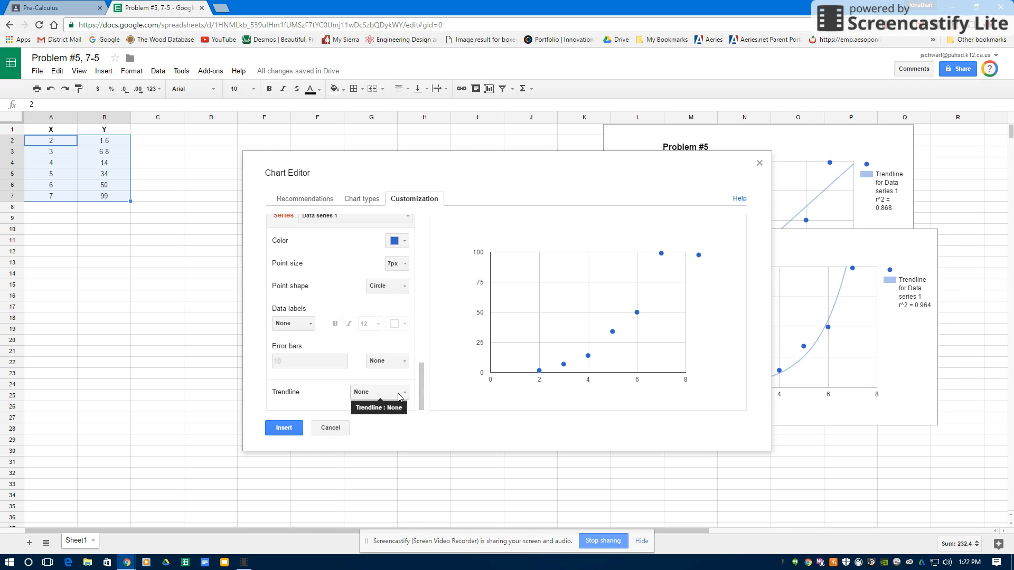
click(379, 392)
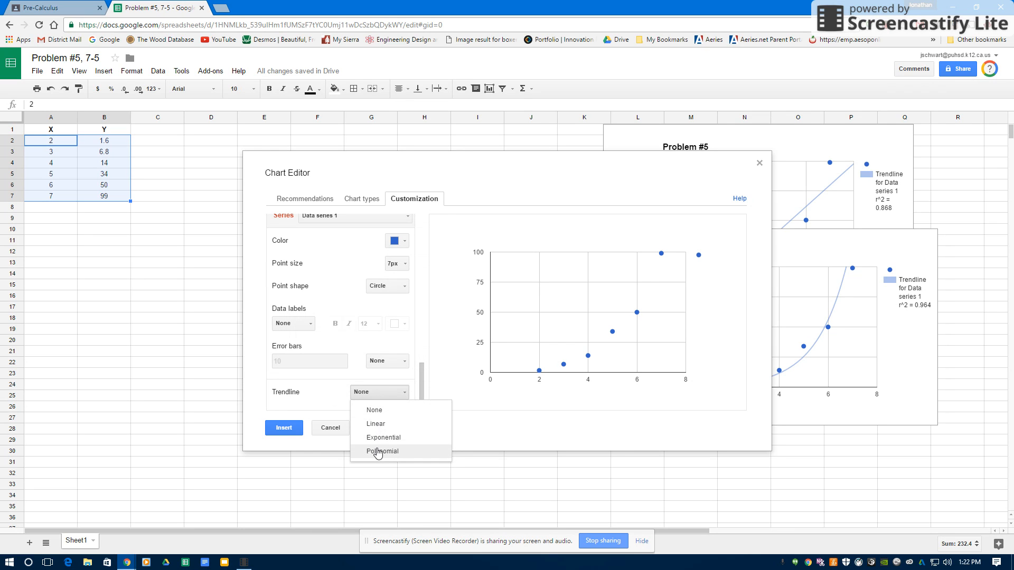
click(382, 452)
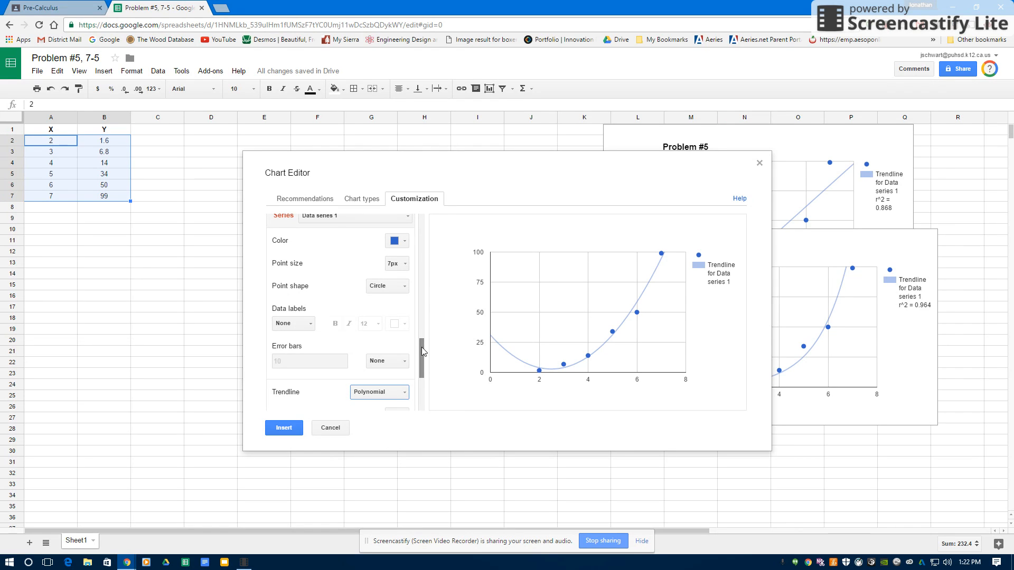
scroll(down, 3)
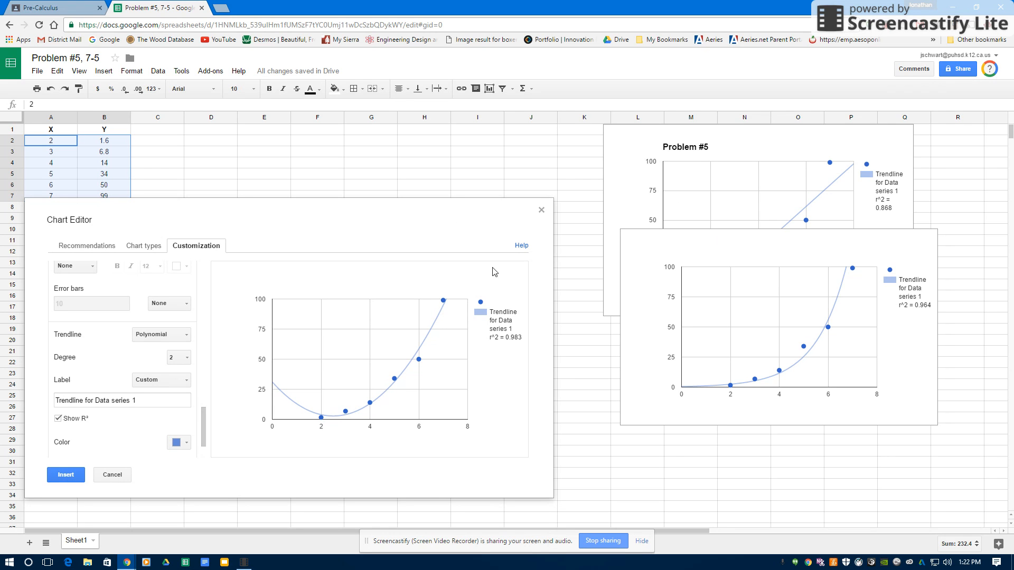
mouse_move(739, 173)
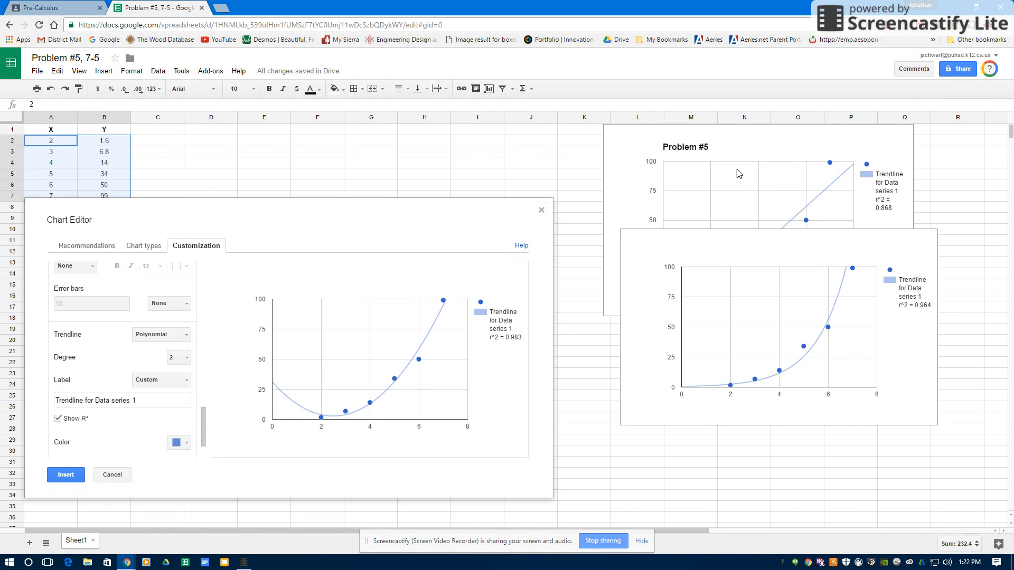
mouse_move(892, 216)
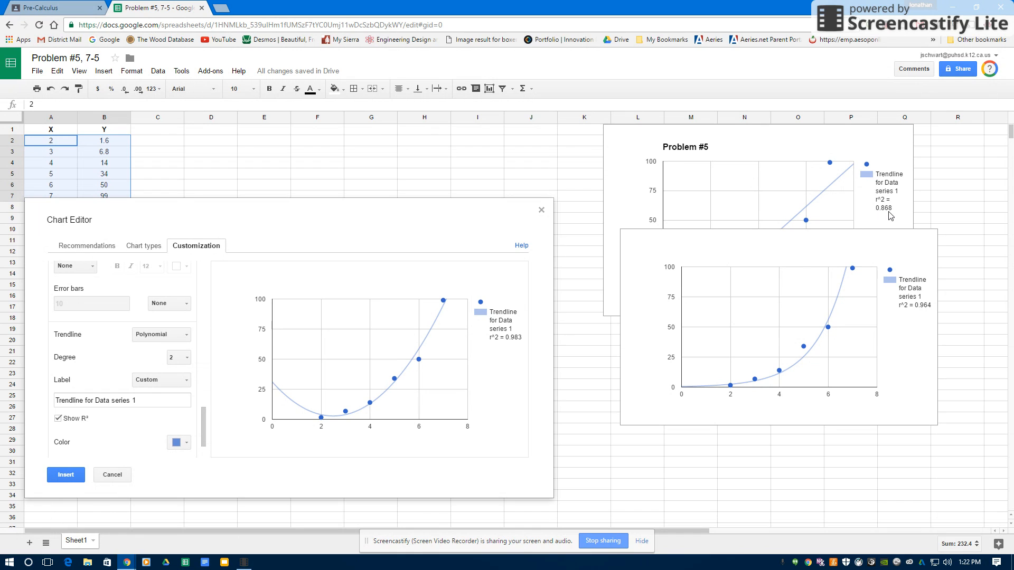
mouse_move(735, 283)
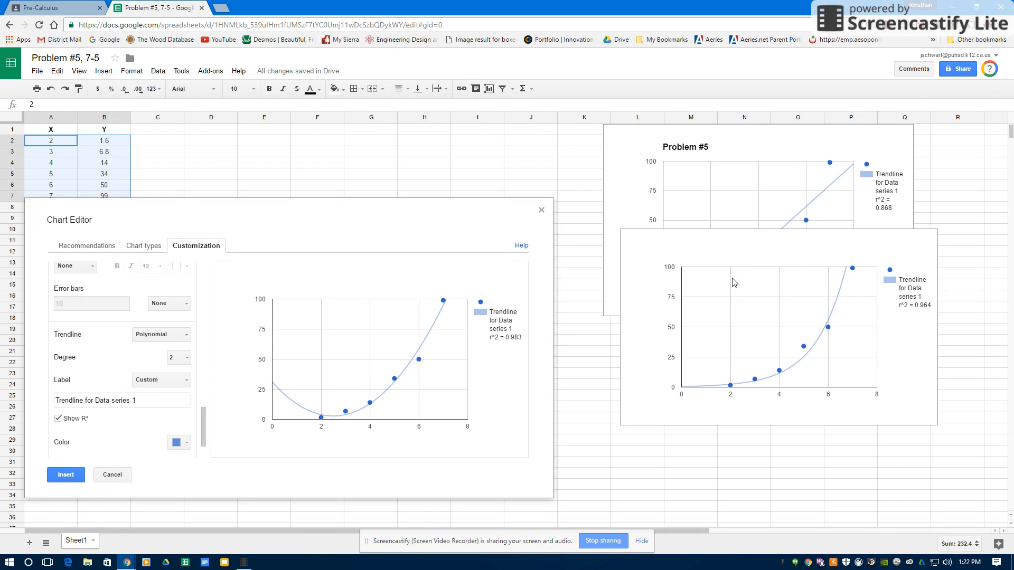
mouse_move(930, 315)
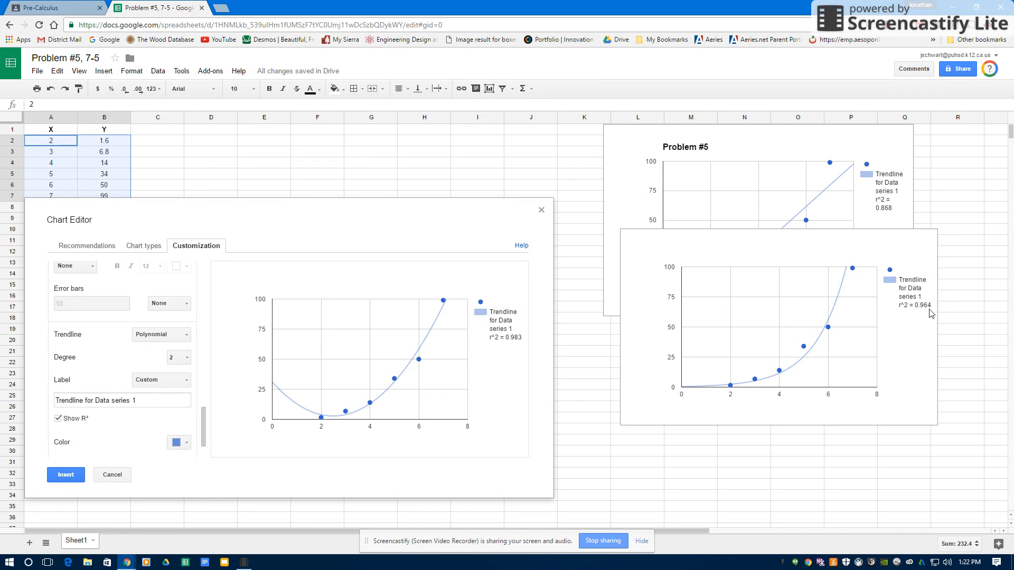
mouse_move(853, 281)
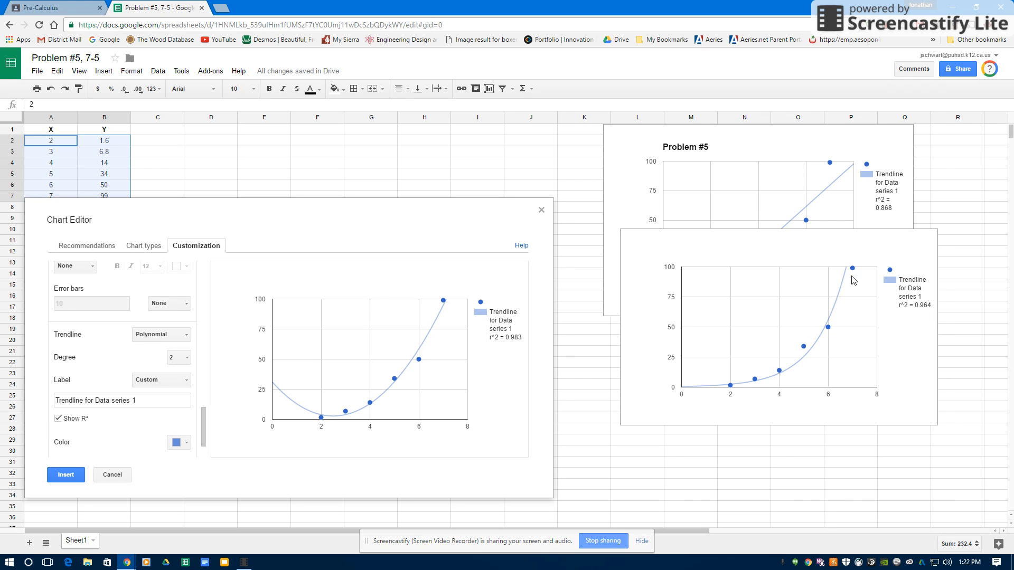
mouse_move(820, 315)
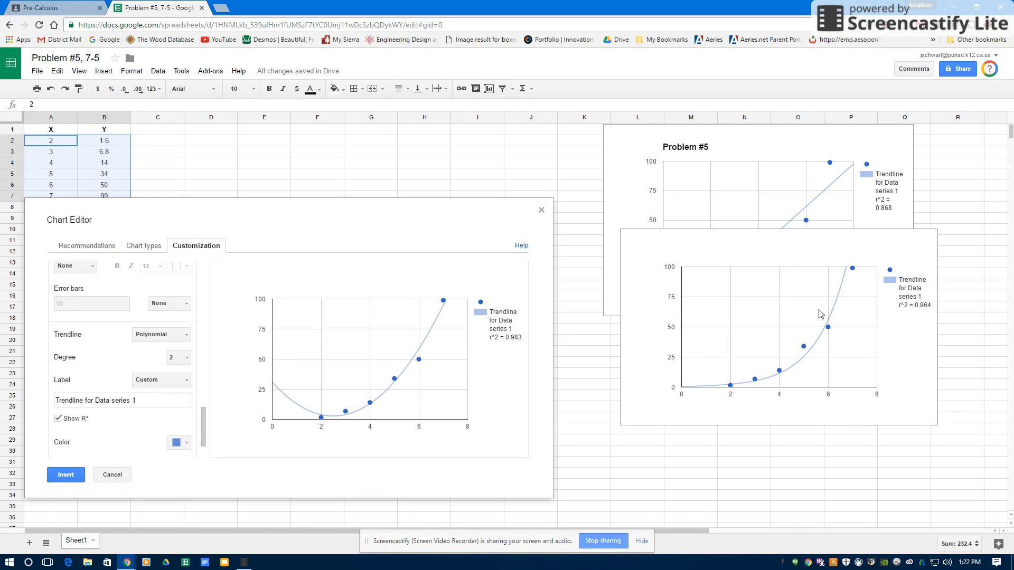
mouse_move(840, 300)
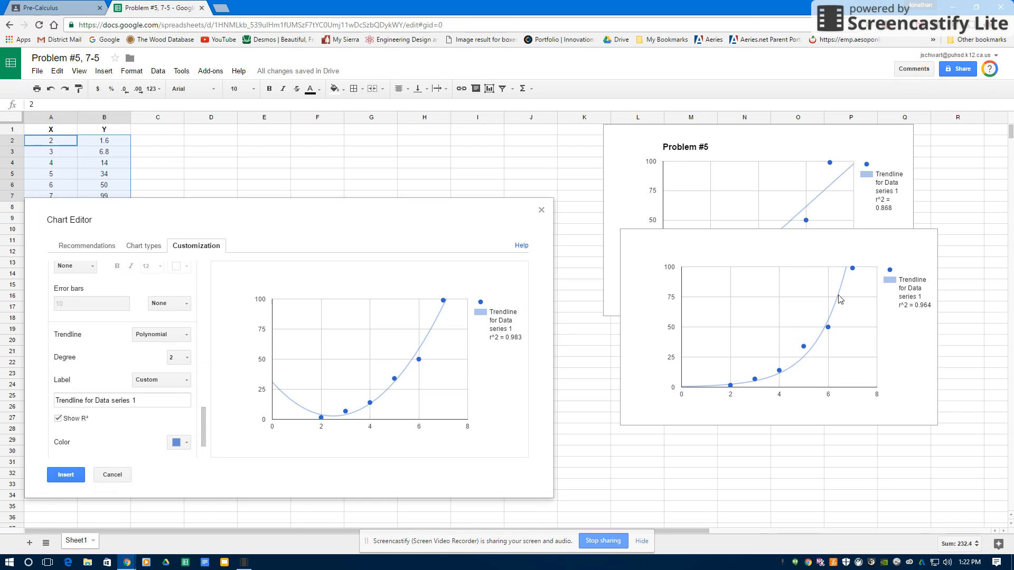
mouse_move(321, 414)
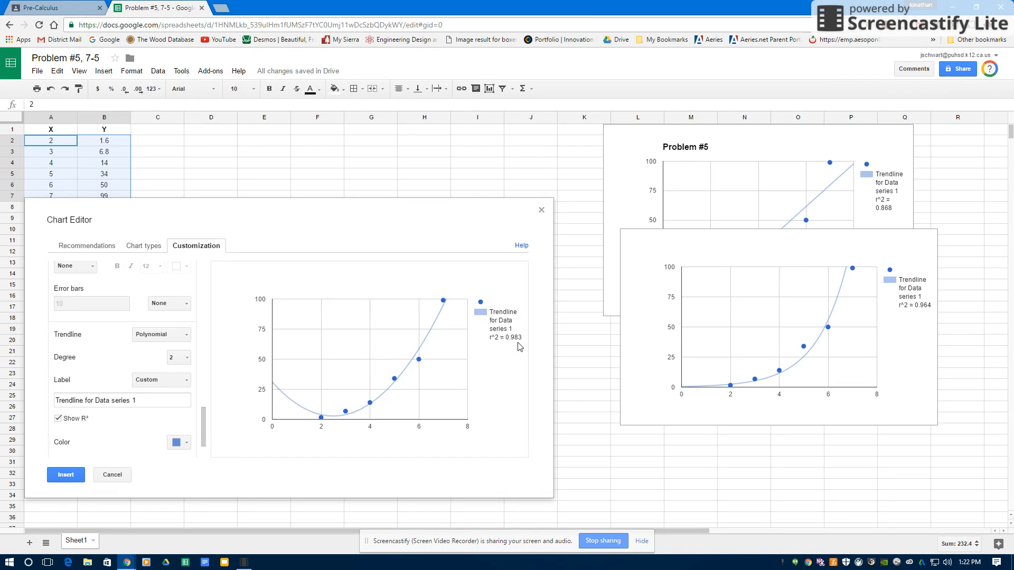
mouse_move(513, 337)
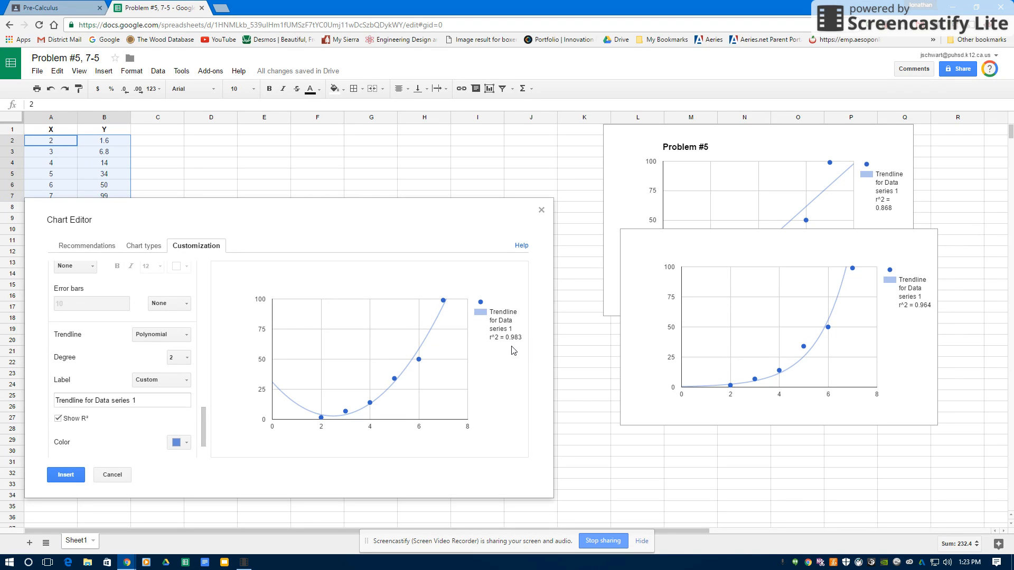
mouse_move(400, 357)
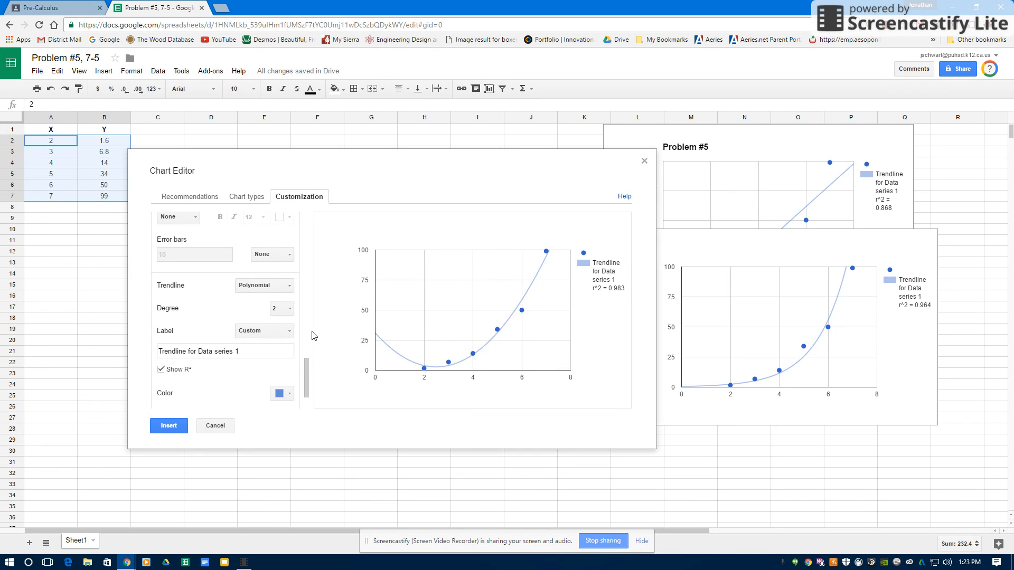
Label the polynomial trendline with its equation and insert the chart into the sheet
click(264, 331)
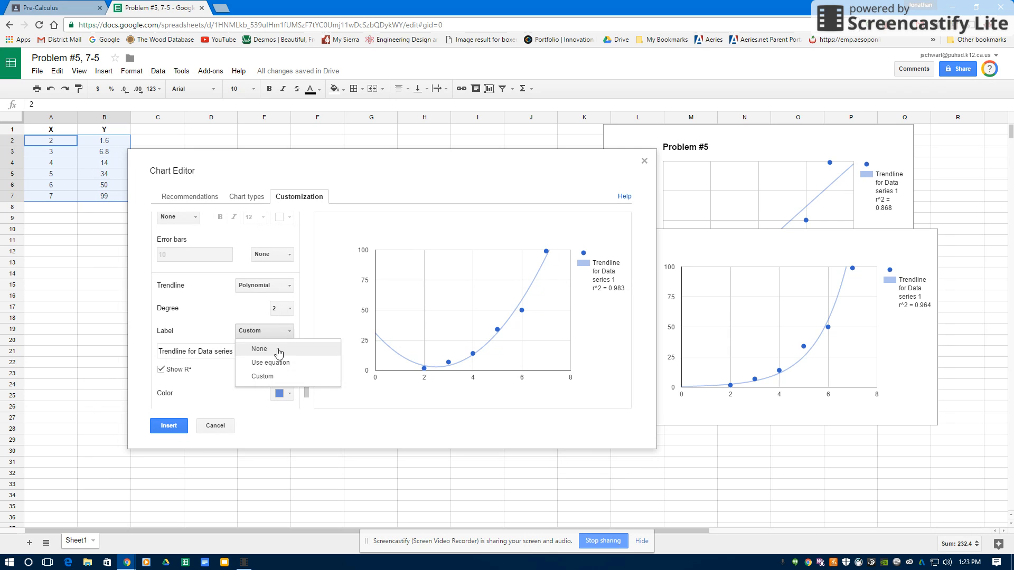
click(269, 362)
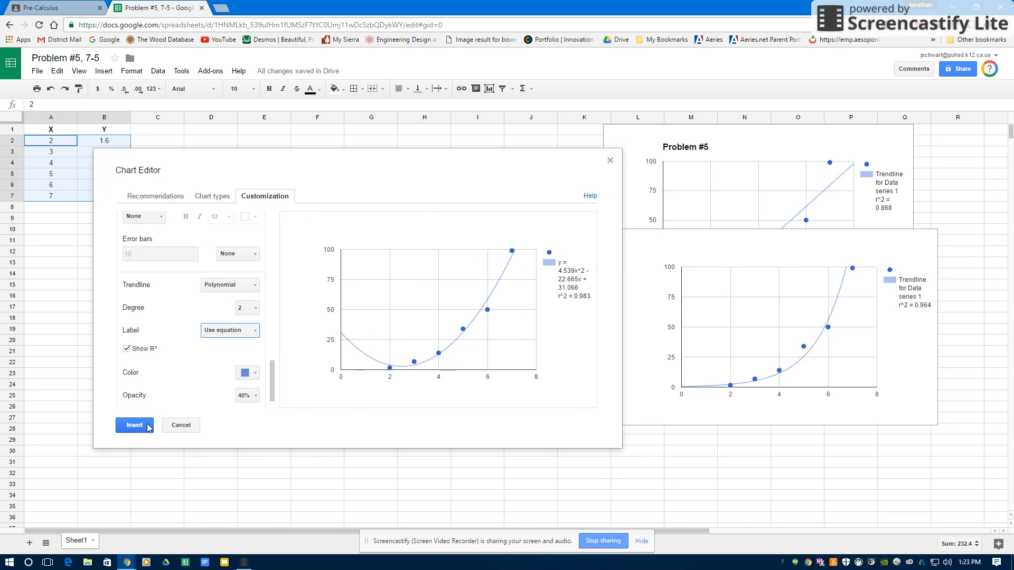
click(134, 425)
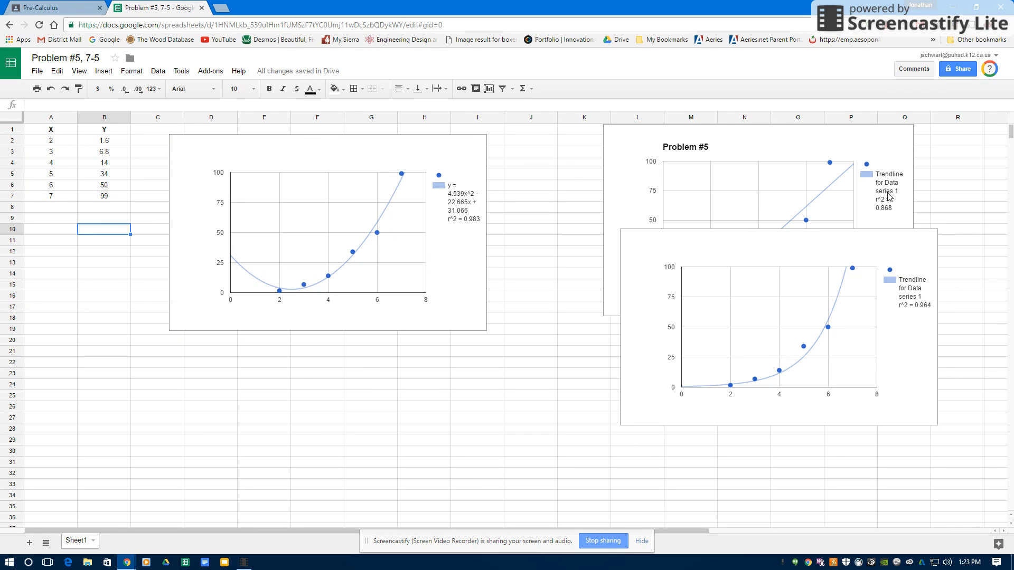
mouse_move(462, 247)
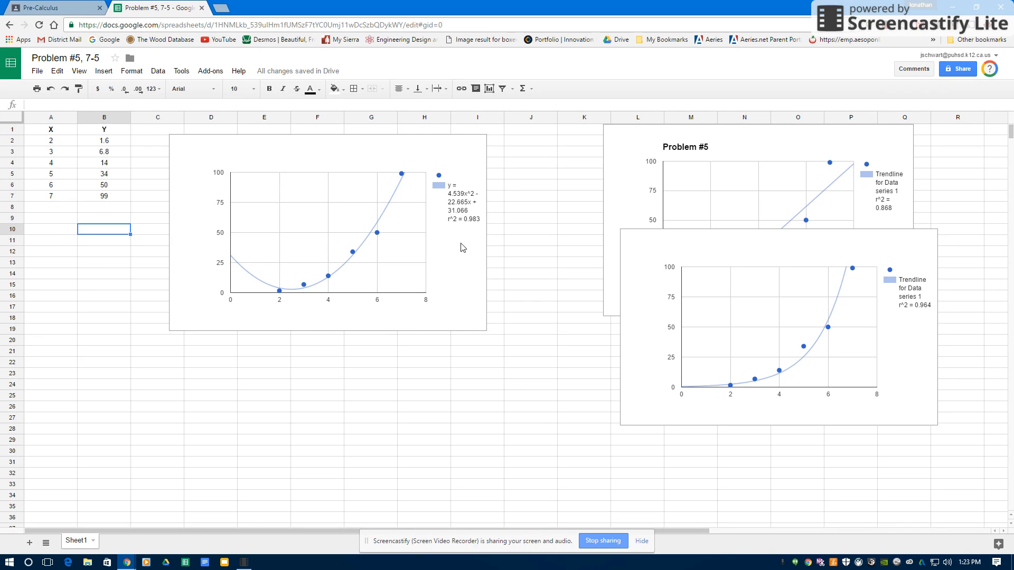
mouse_move(463, 225)
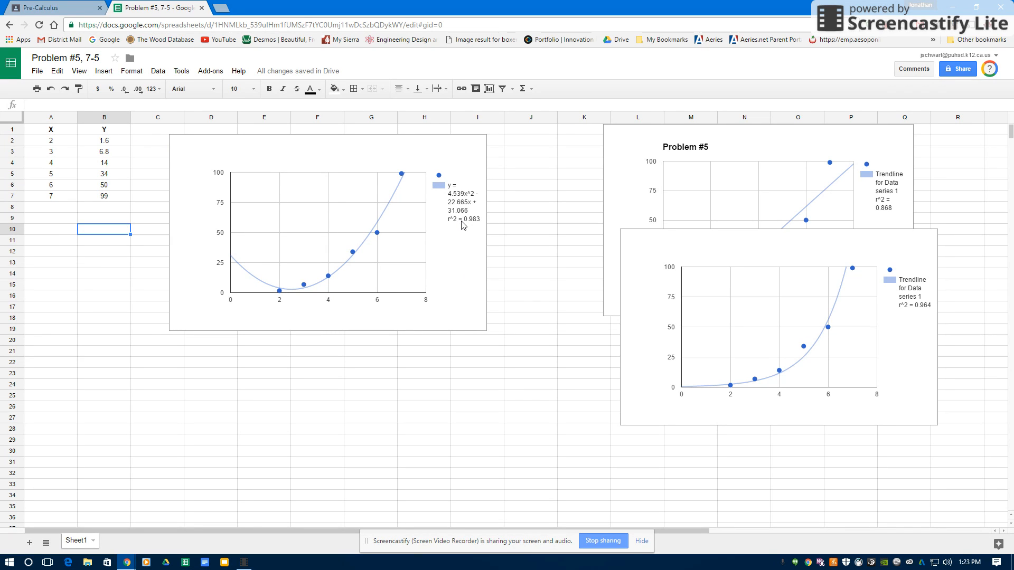
mouse_move(452, 272)
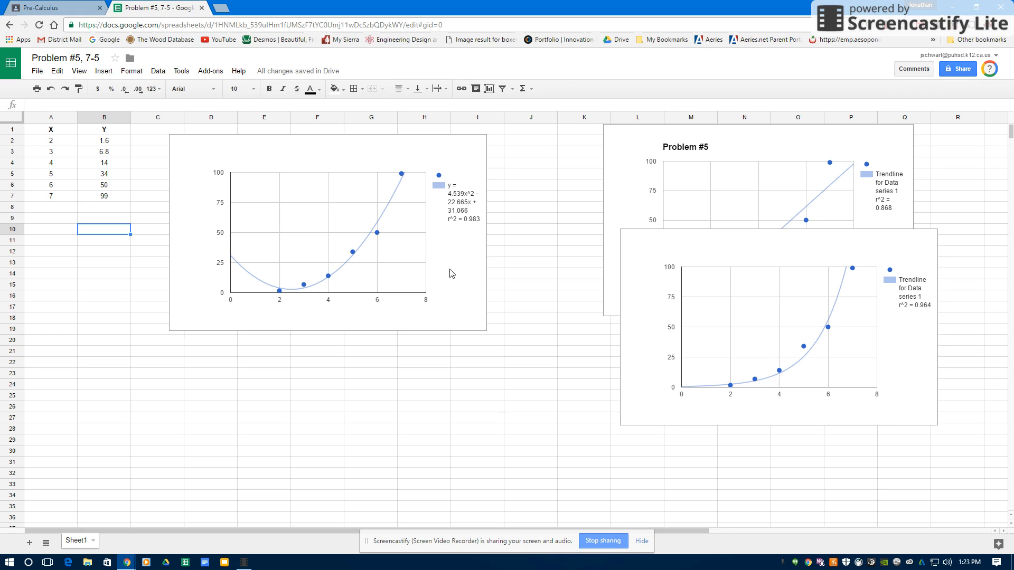
mouse_move(467, 215)
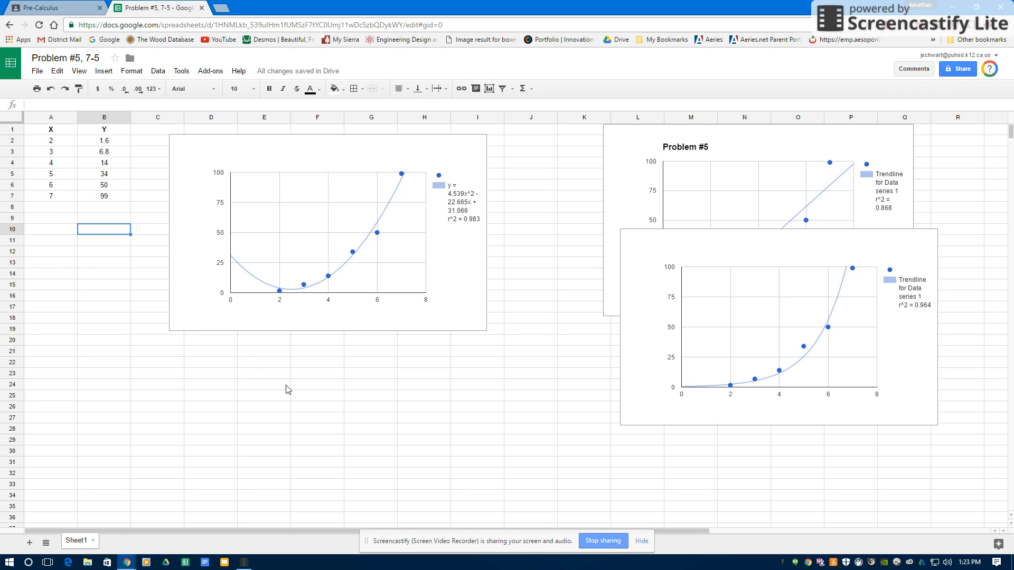
Enter the rounded trendline equation =4.5x^2-23x+31 into cell E21
click(263, 351)
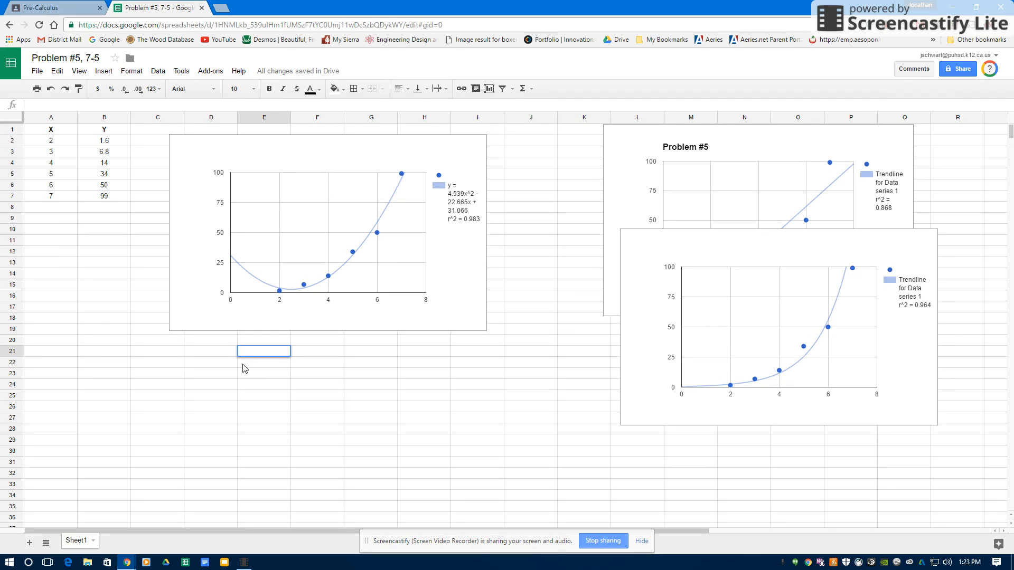
text(=)
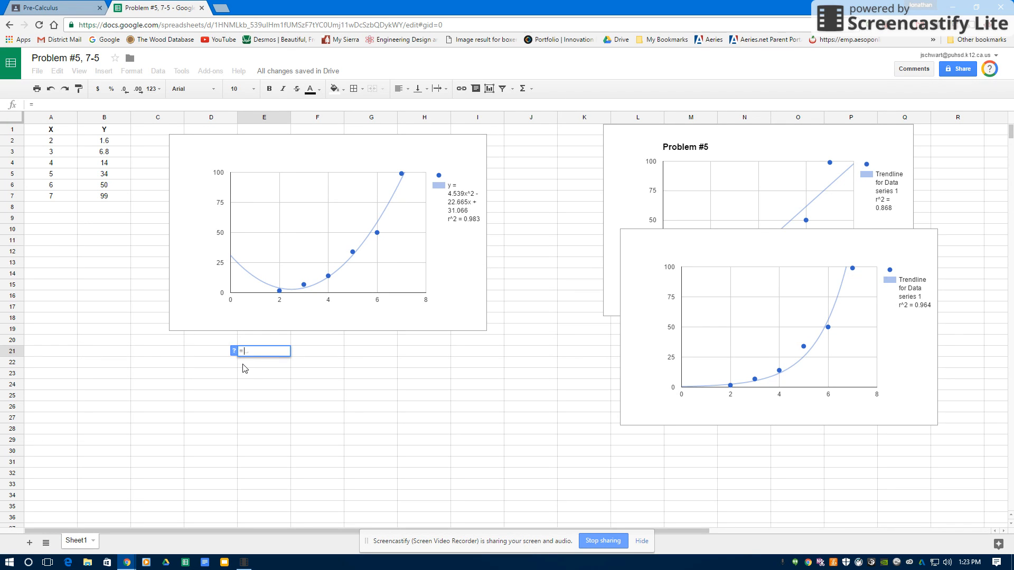
text(4.)
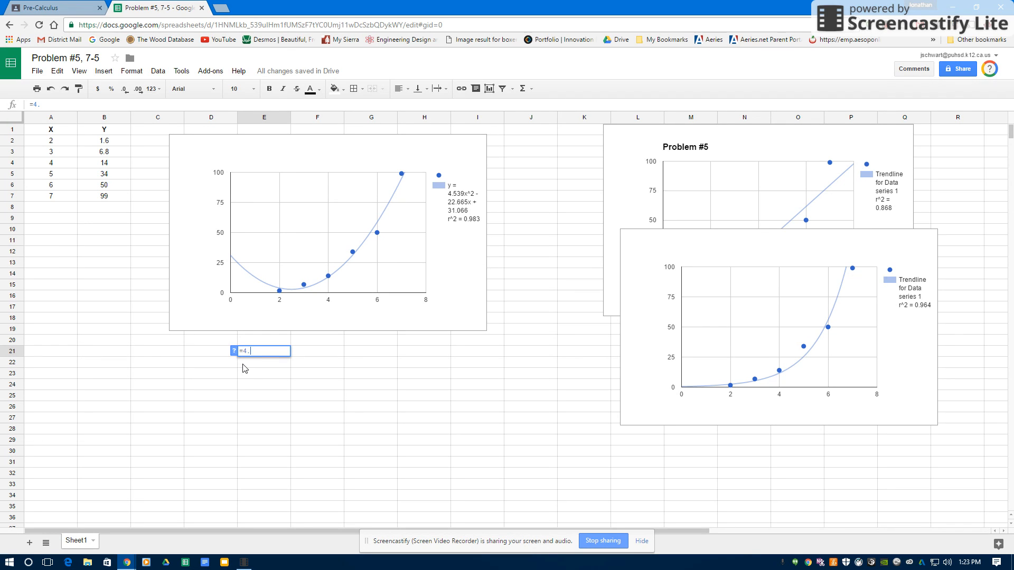
text(5)
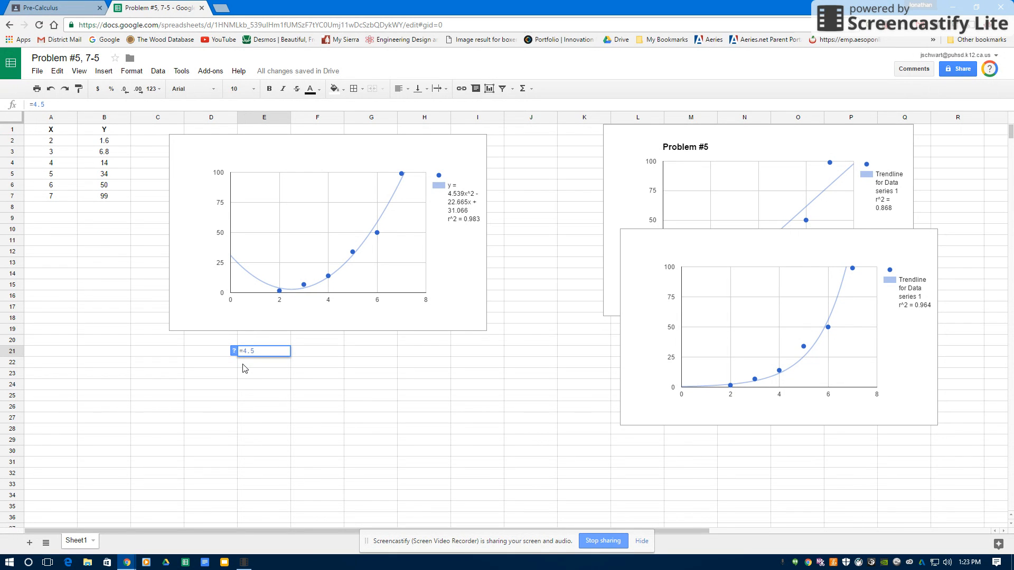
text(x^2)
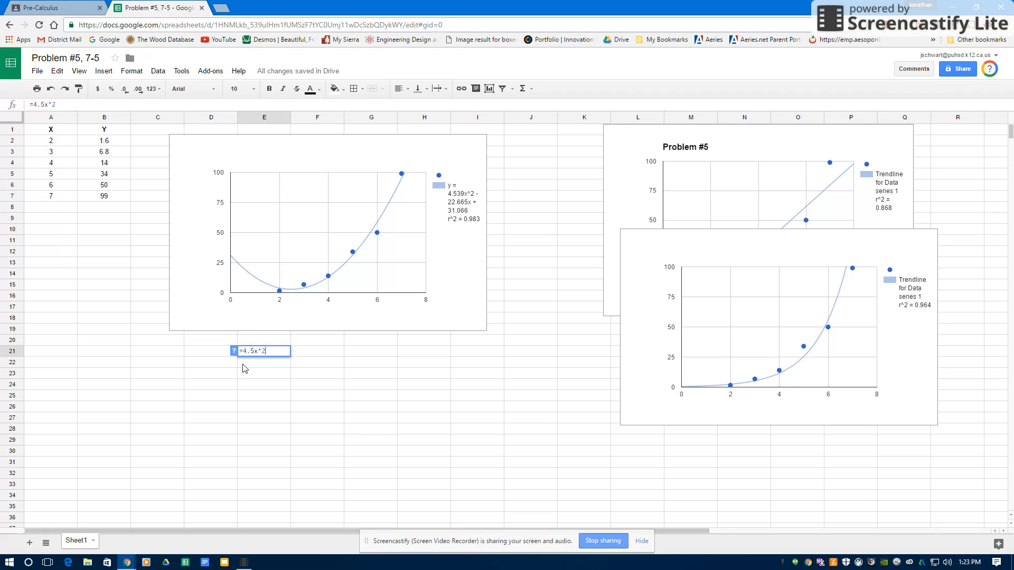
text(-23)
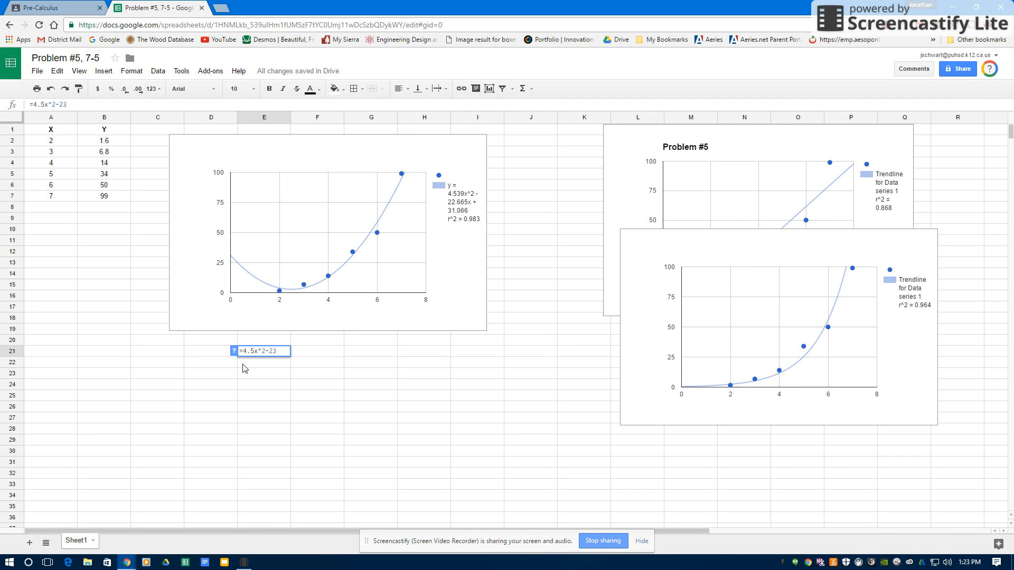
text(x)
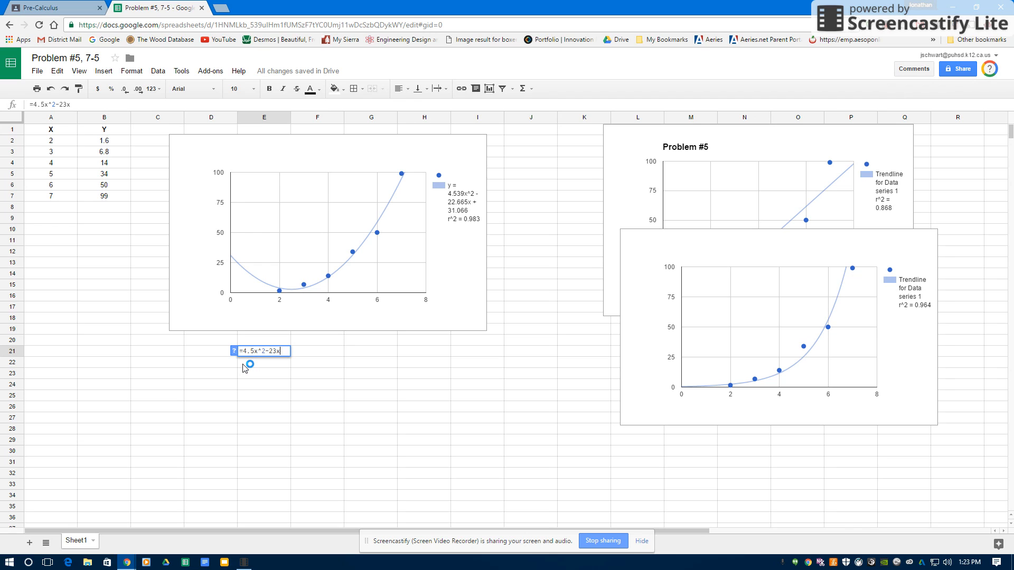
text(+31)
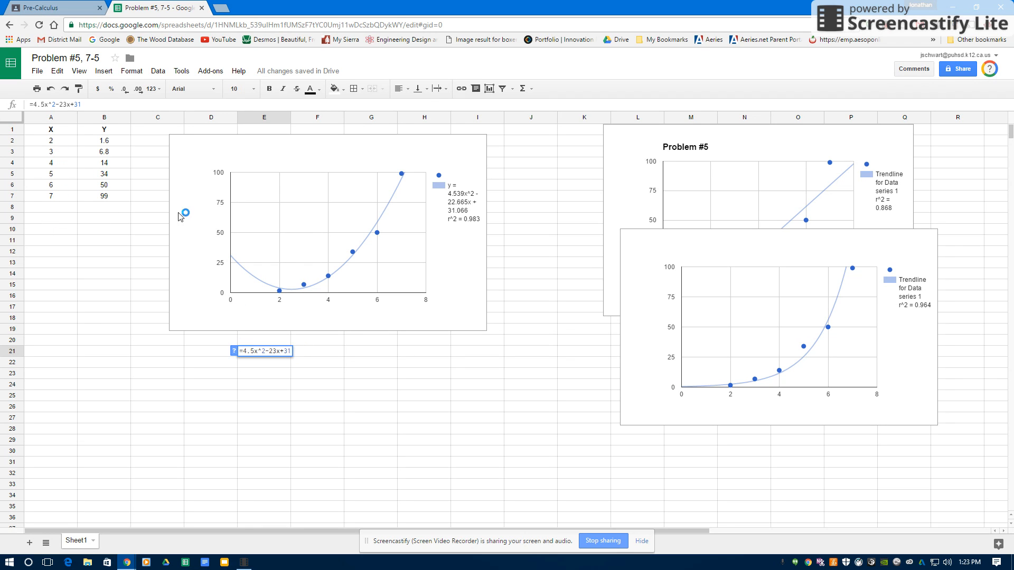
mouse_move(119, 260)
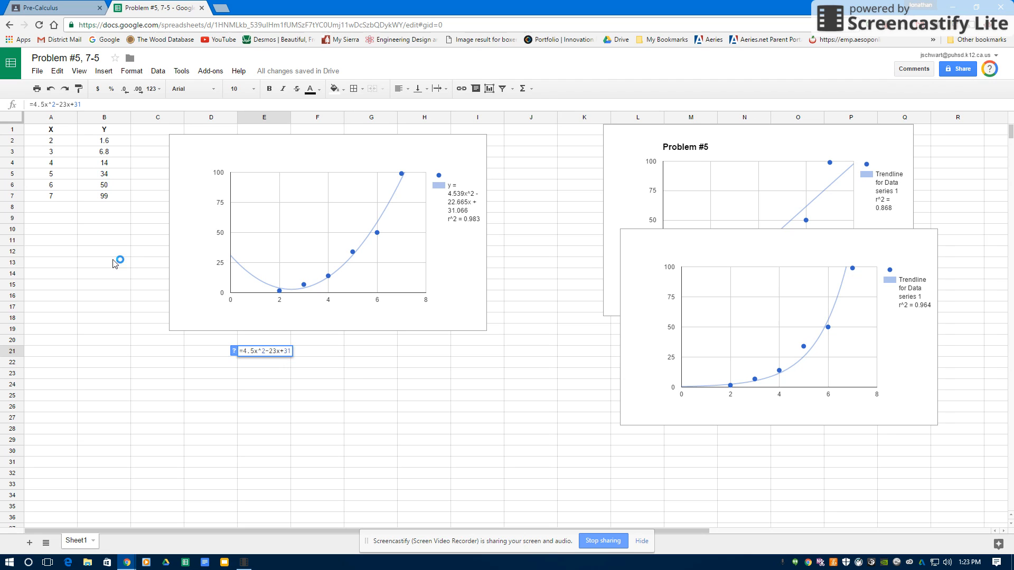
mouse_move(107, 222)
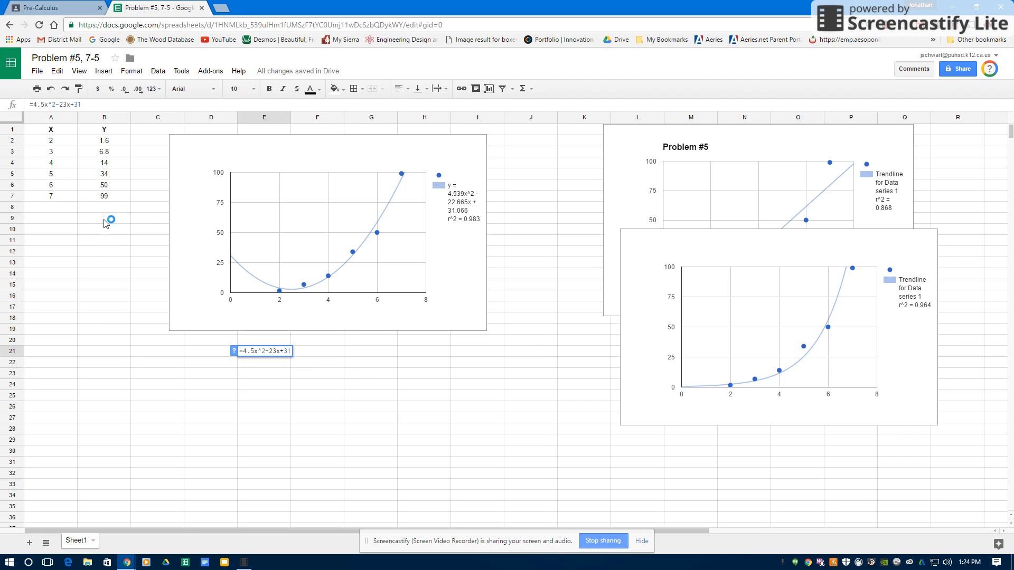
mouse_move(84, 156)
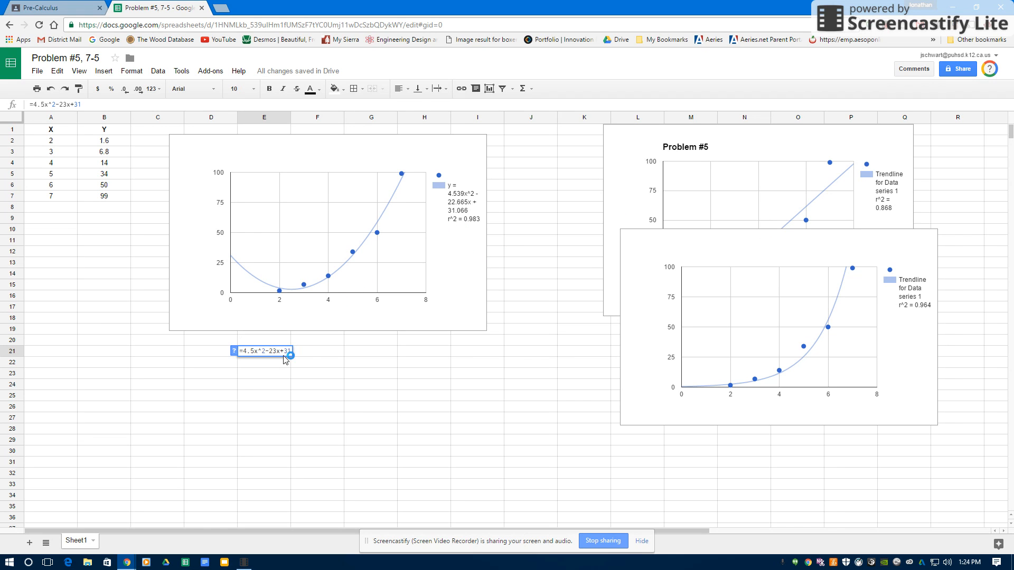
mouse_move(400, 353)
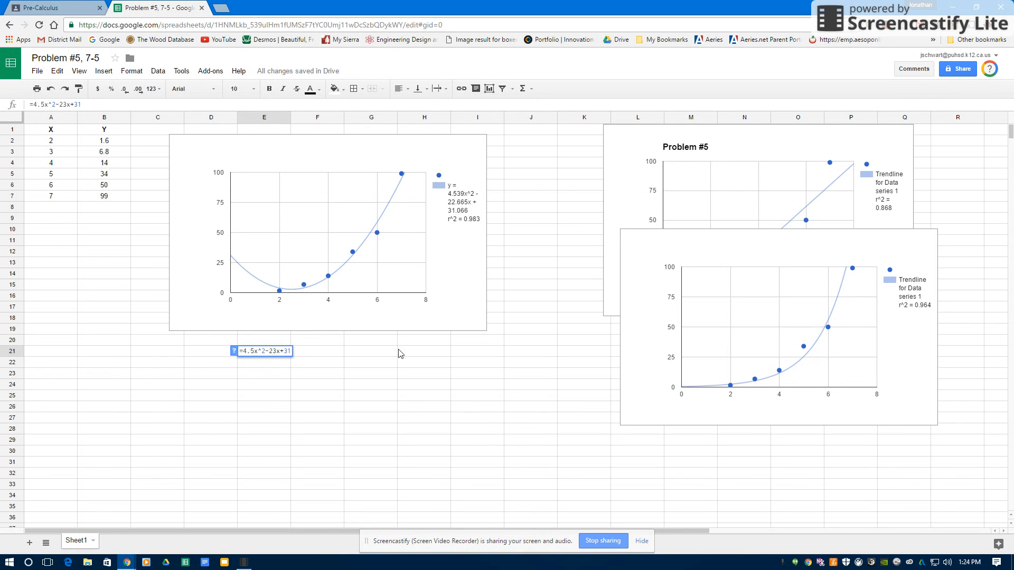